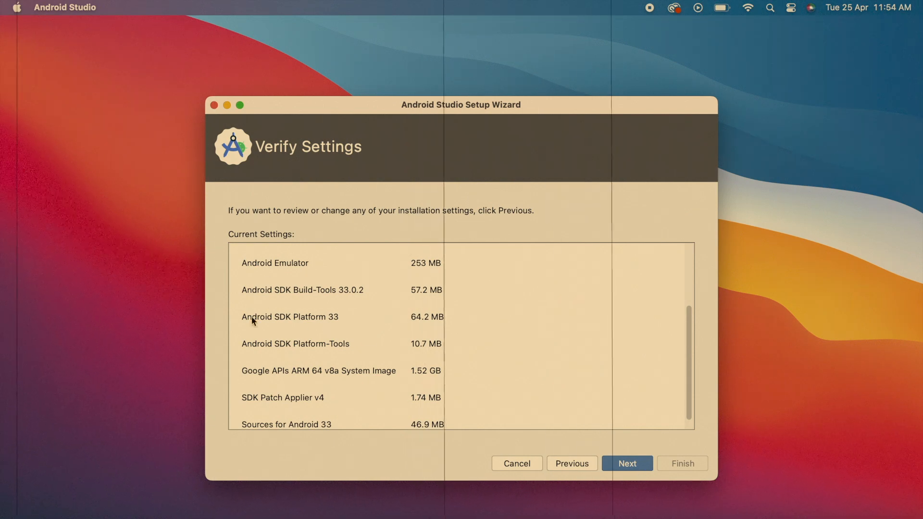
Continue the setup wizard and edit the new project's name field.
left_click(626, 463)
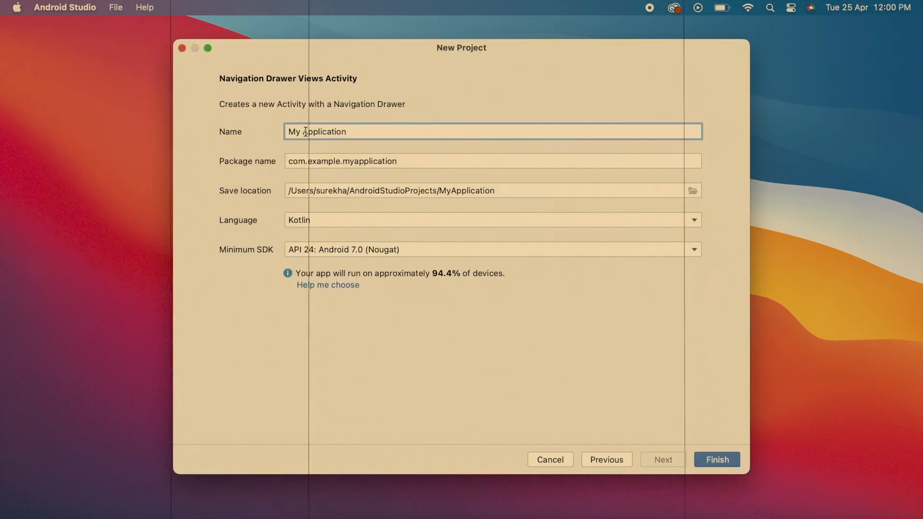
left_click(715, 459)
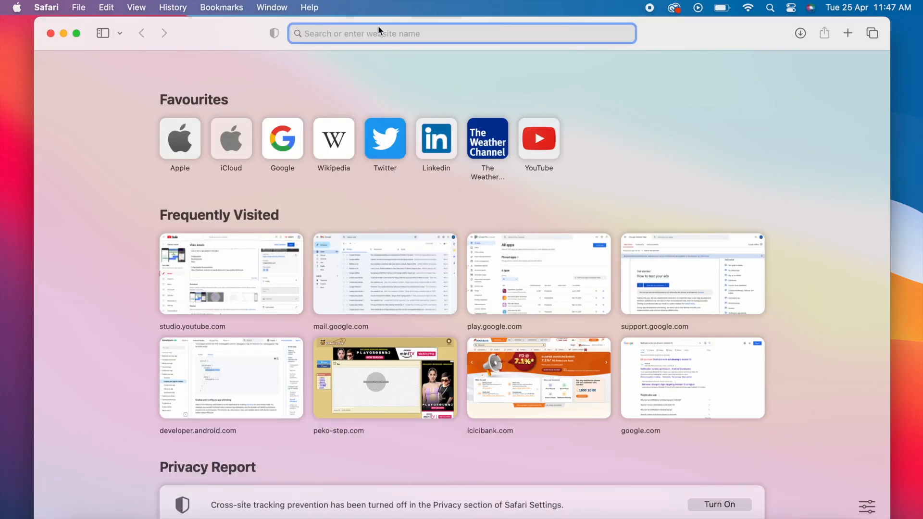
Search 'Download Android Studio' and go to the official Download Android Studio & App Tools page.
type("Download Android Studio")
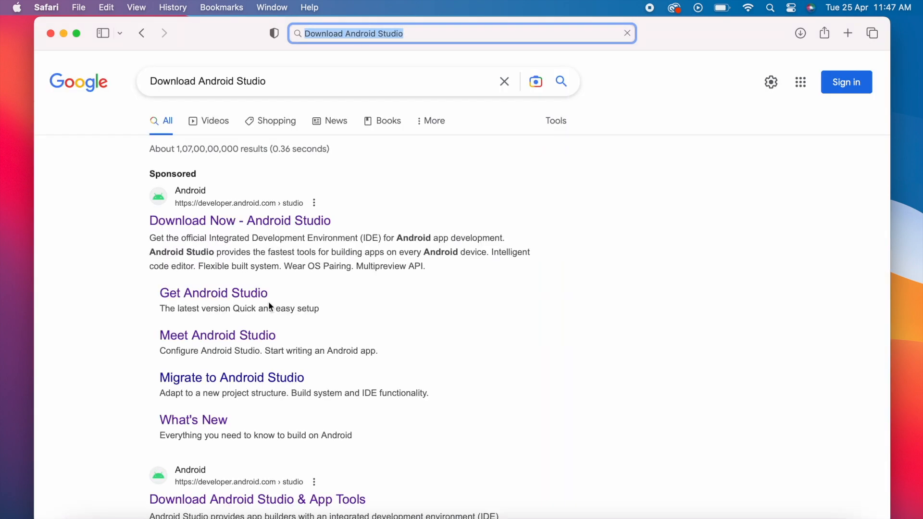
scroll("down", 3)
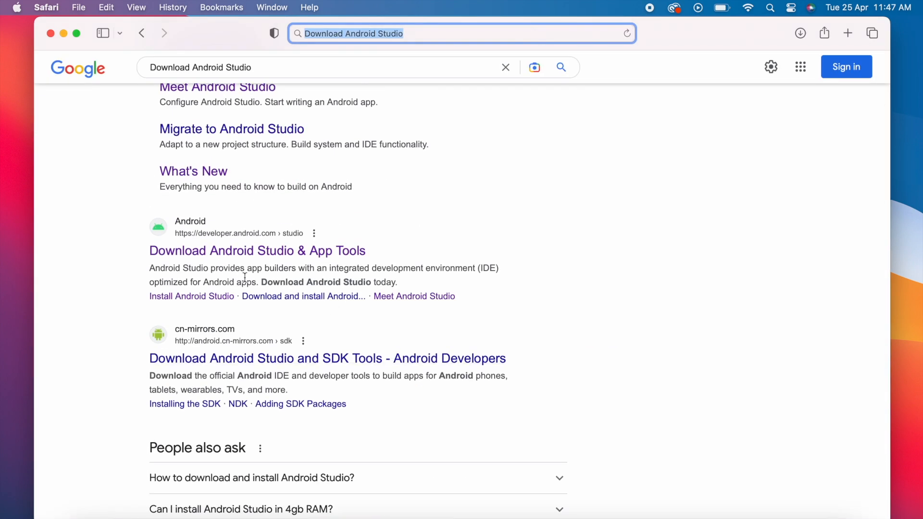
left_click(256, 251)
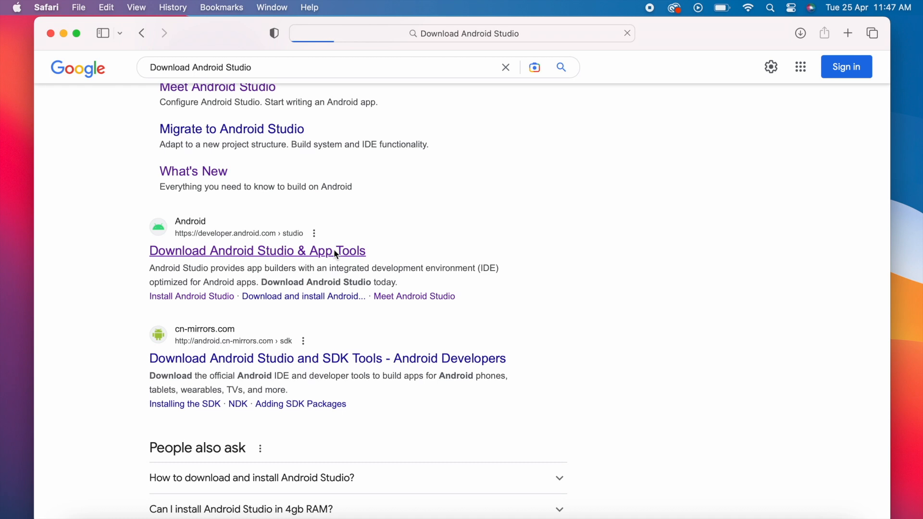
left_click(257, 250)
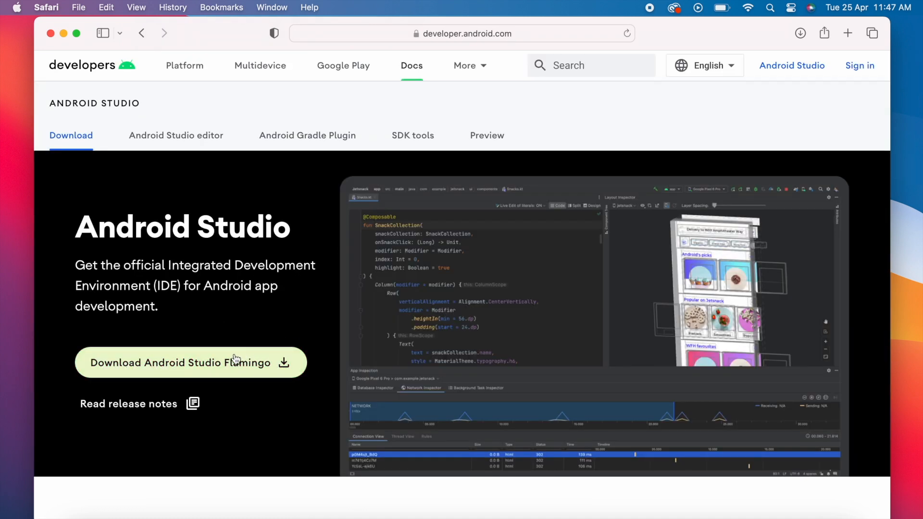
mouse_move(265, 371)
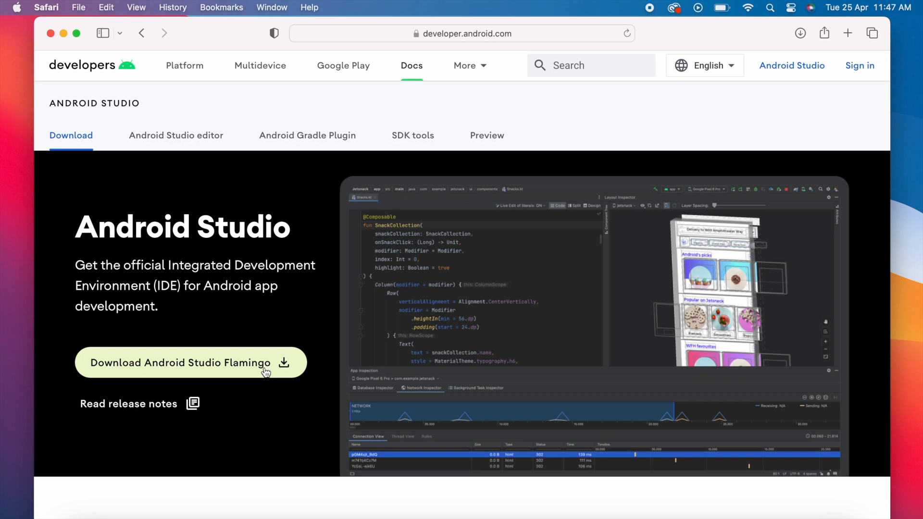
mouse_move(117, 410)
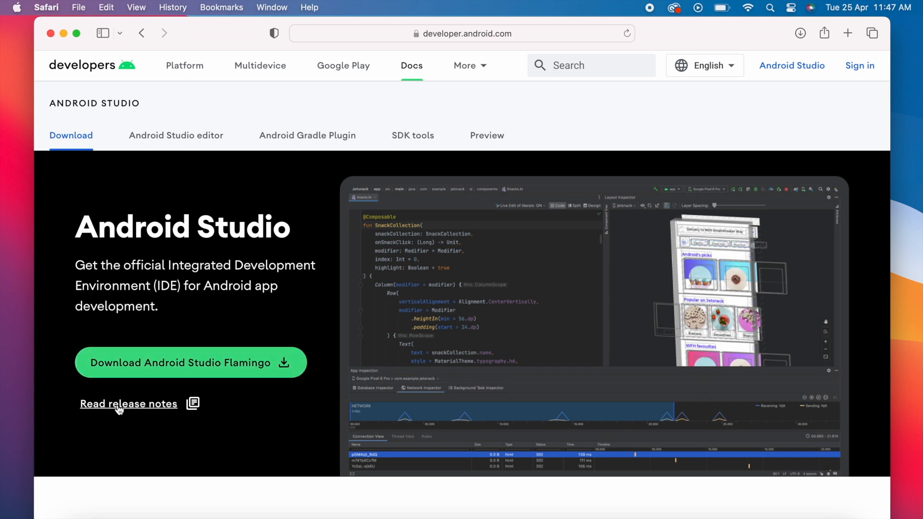
left_click(128, 404)
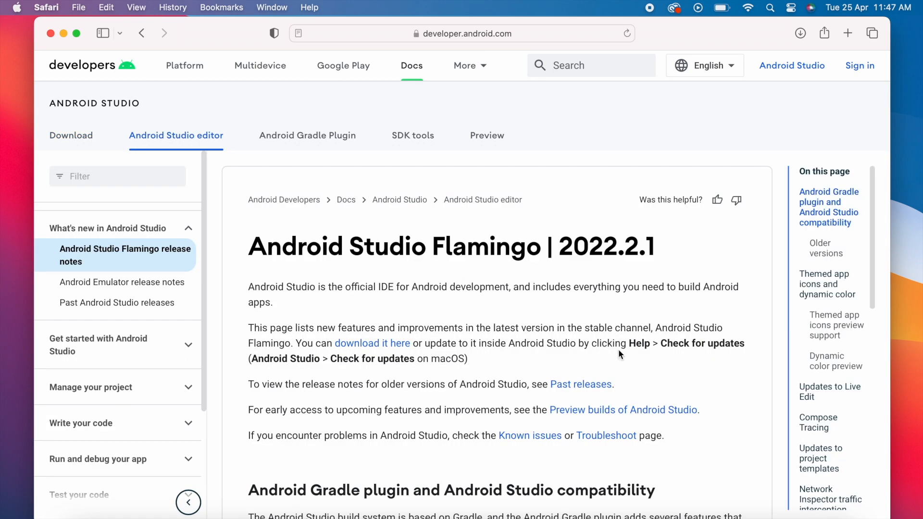
triple_click(450, 247)
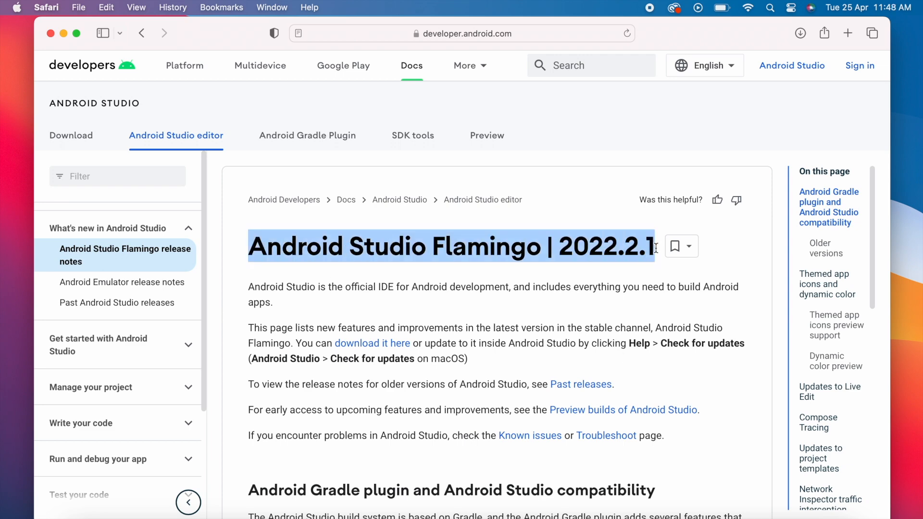
scroll("down", 3)
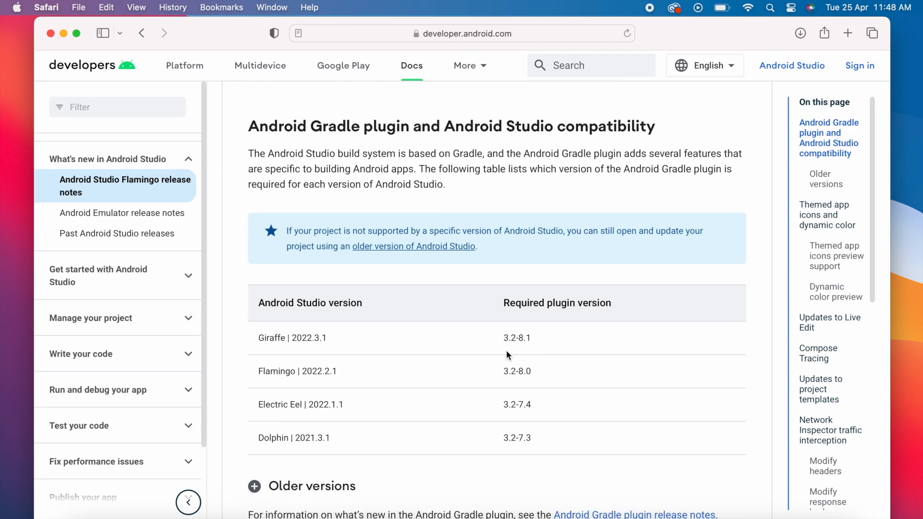
scroll("down", 3)
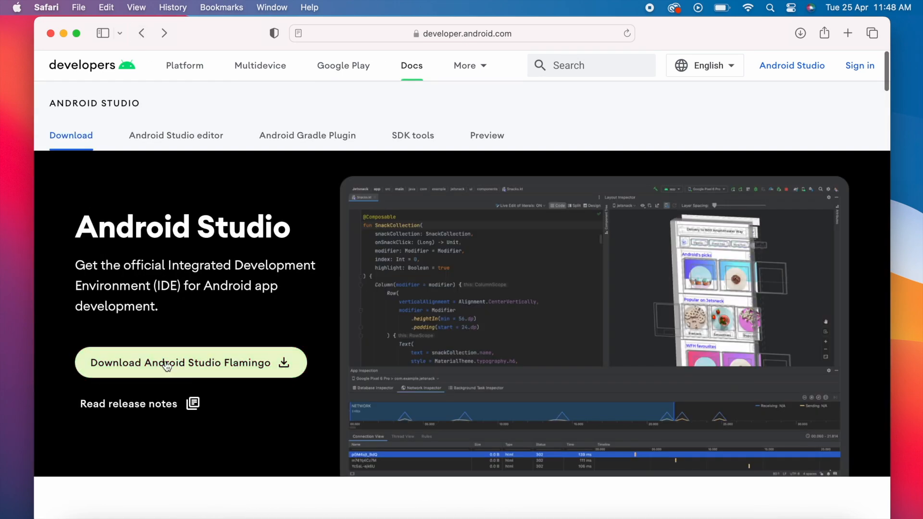
Start the Android Studio Flamingo download and agree to its terms and conditions.
left_click(191, 363)
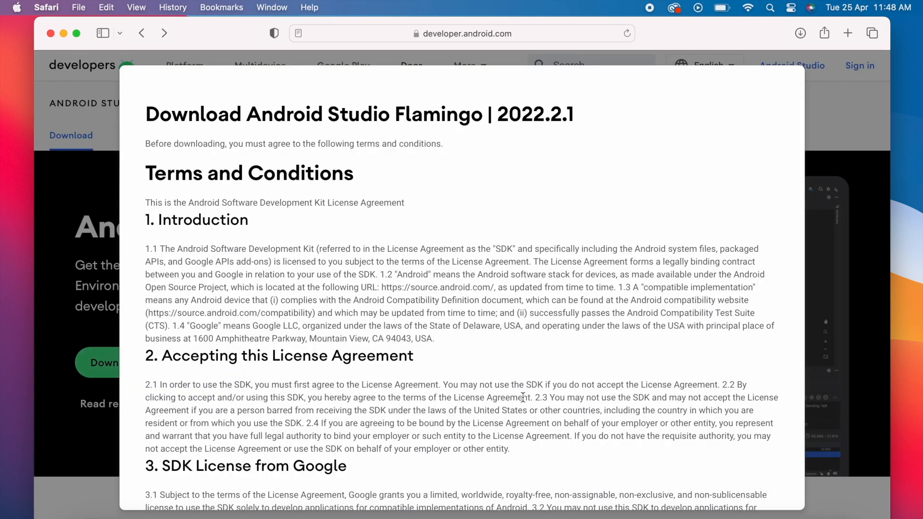
scroll("down", 3)
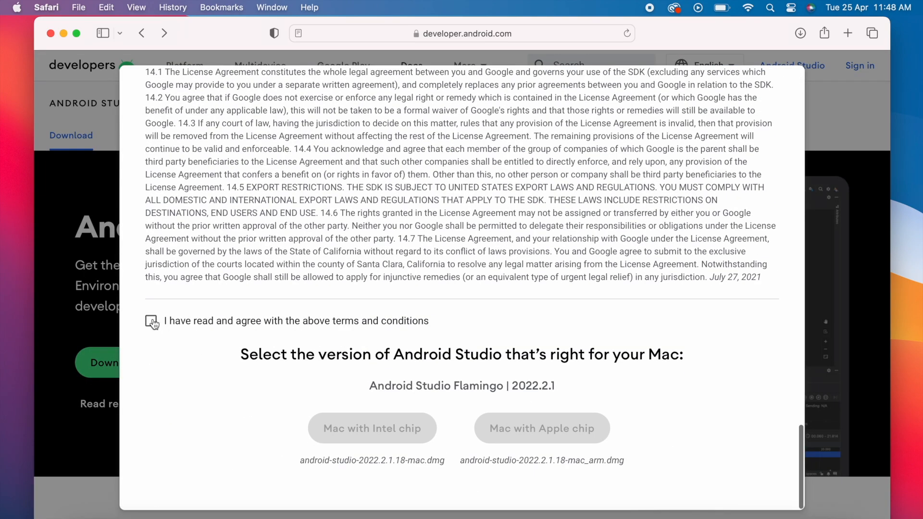
left_click(151, 321)
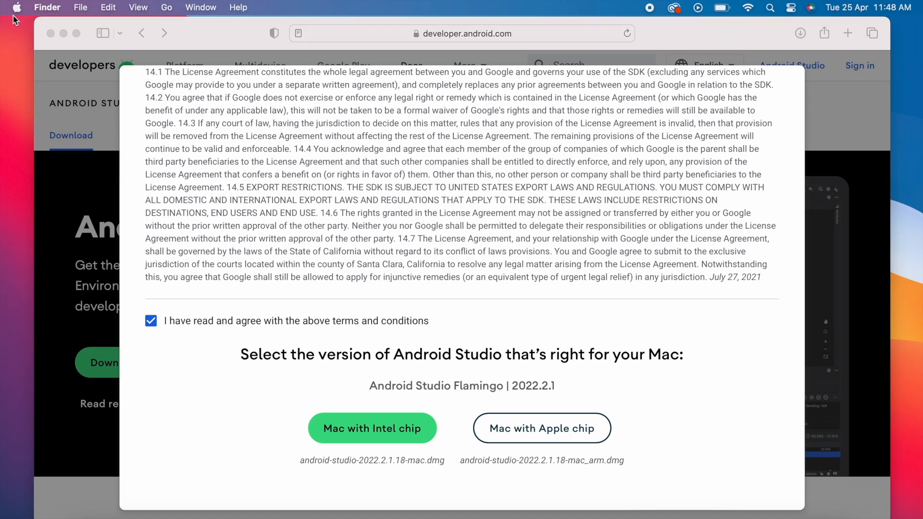
left_click(17, 7)
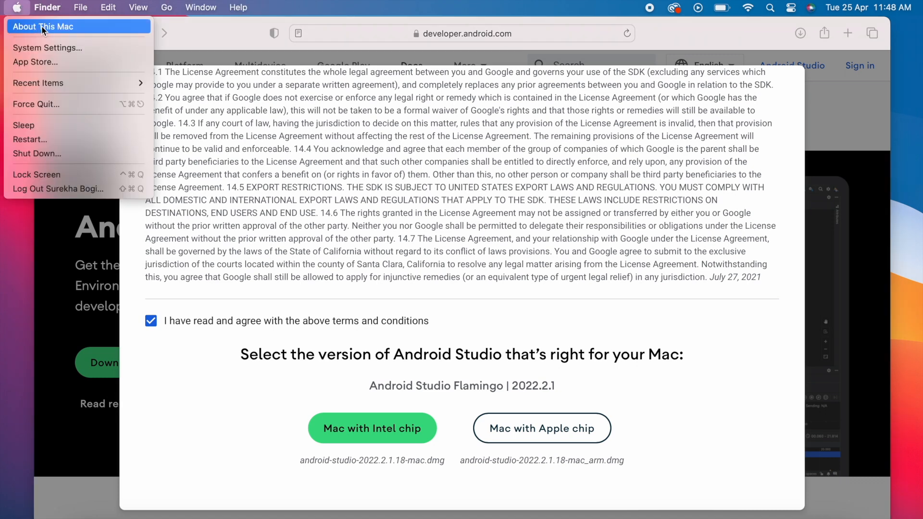
left_click(43, 27)
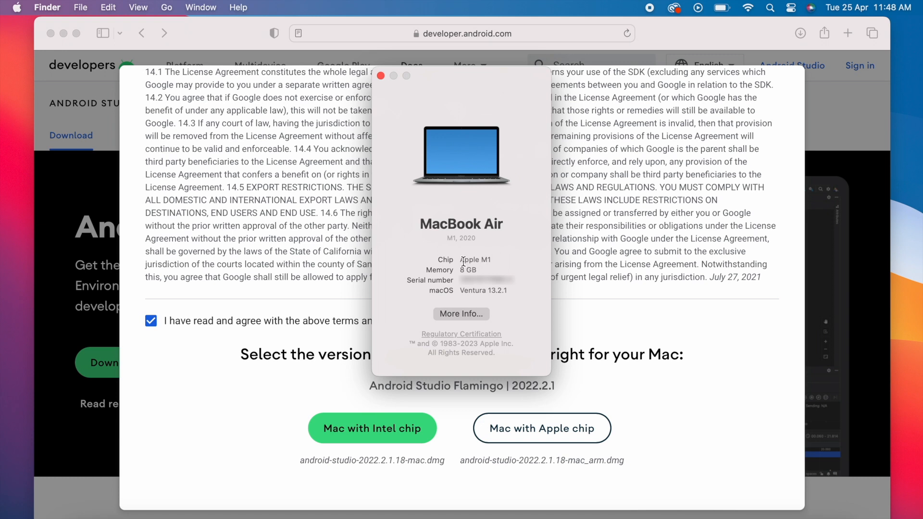
double_click(475, 260)
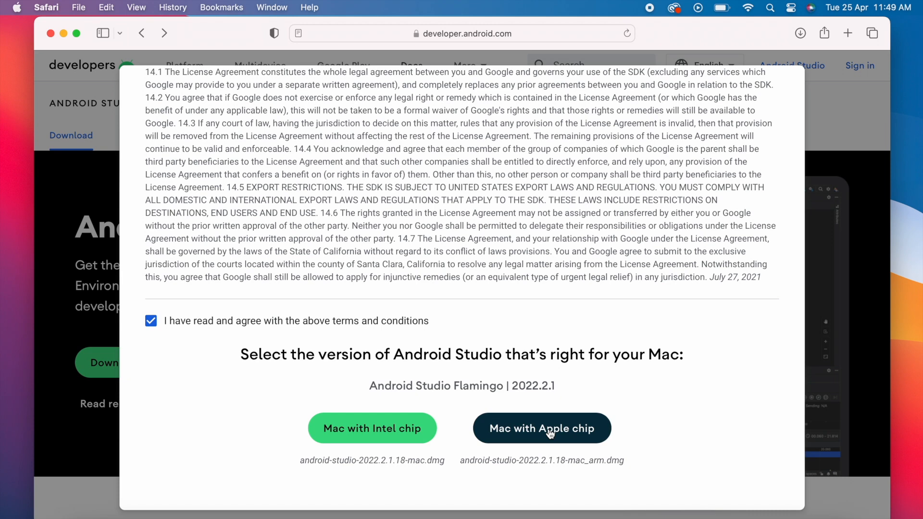
Download the Mac with Apple chip build (android-studio-2022.2.1.18-mac_arm.dmg) and hide the Downloads popover.
left_click(541, 427)
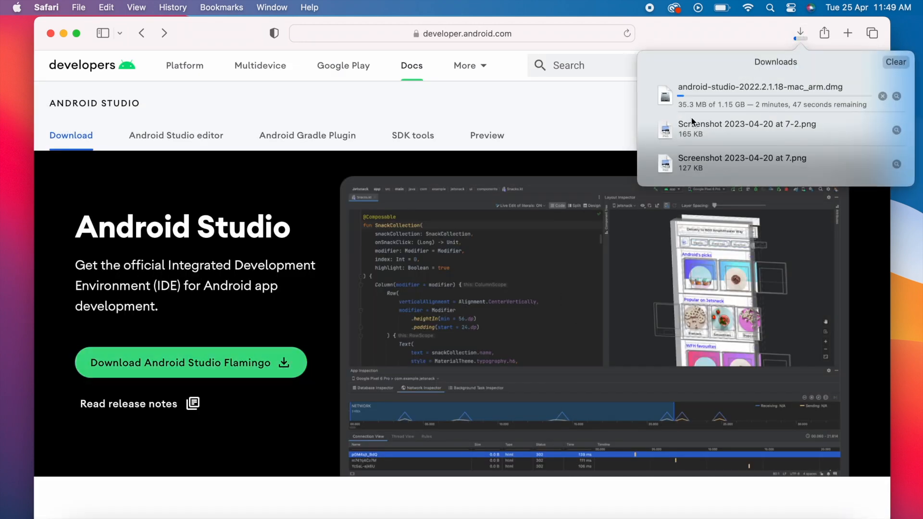
left_click(800, 32)
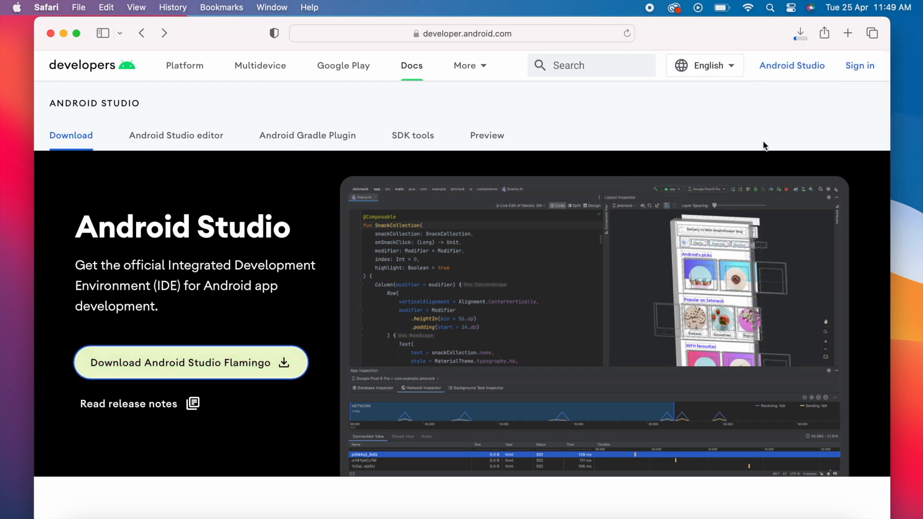
mouse_move(802, 132)
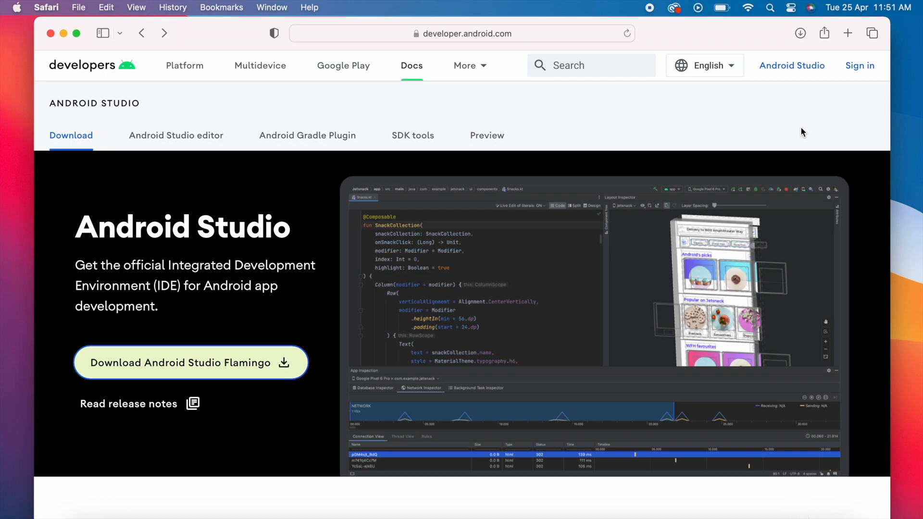
mouse_move(88, 49)
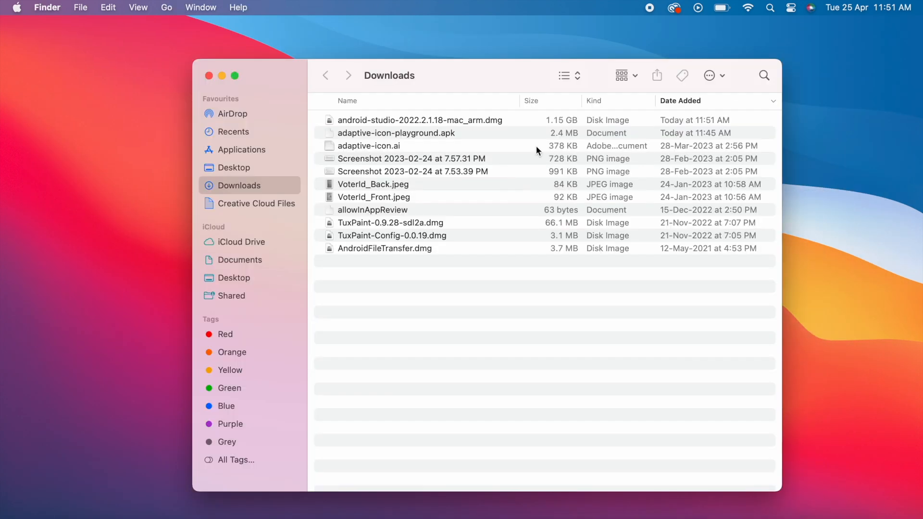
Mount the downloaded Android Studio .dmg, copy the app into Applications, and close the installer.
left_click(419, 120)
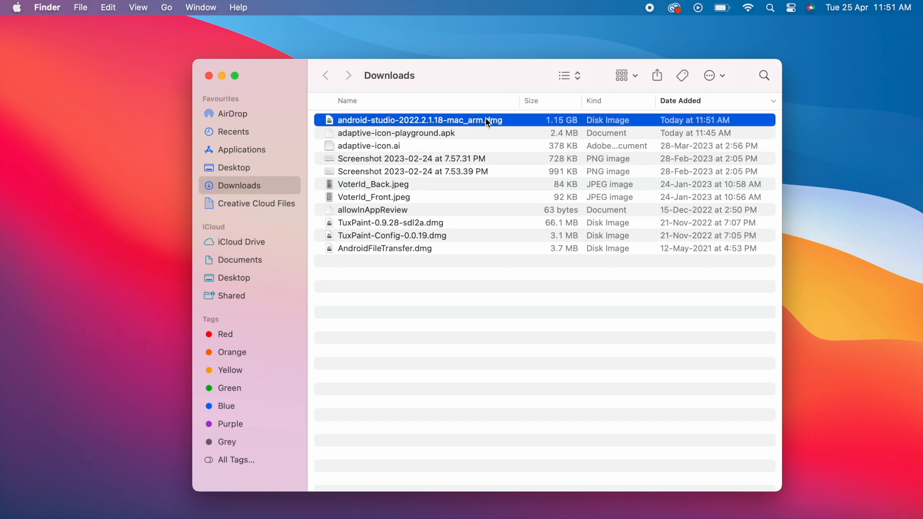
double_click(420, 120)
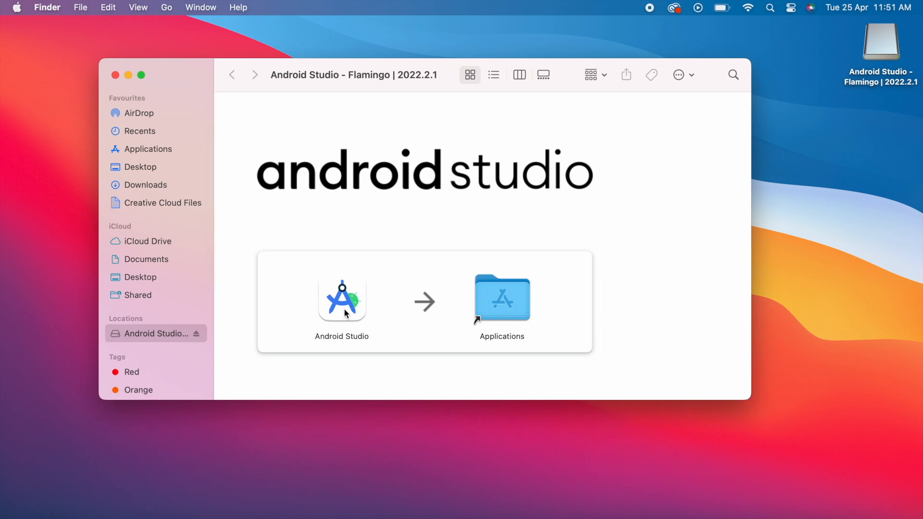
left_click(341, 298)
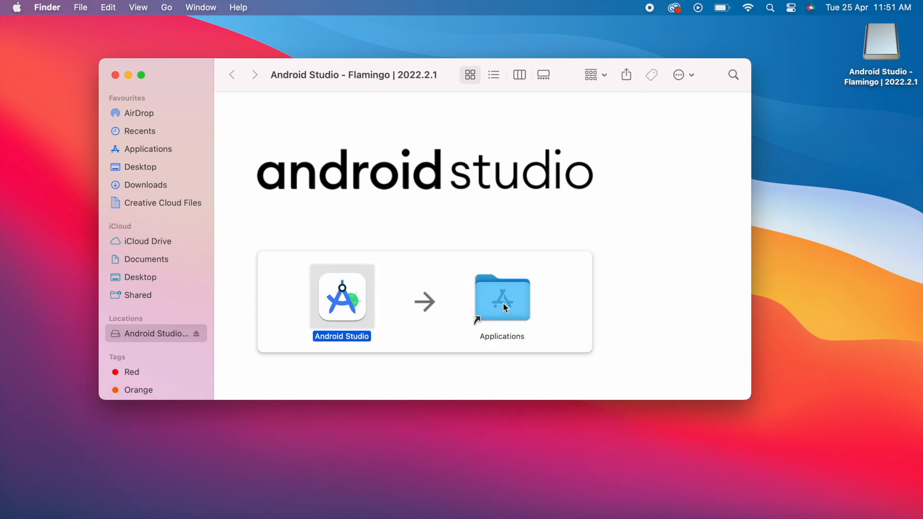
left_click_drag(341, 297, 502, 297)
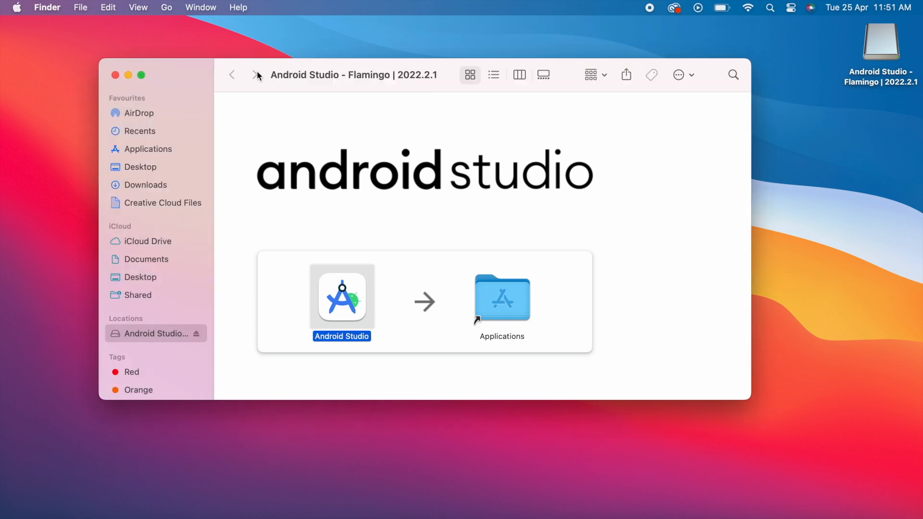
left_click(115, 75)
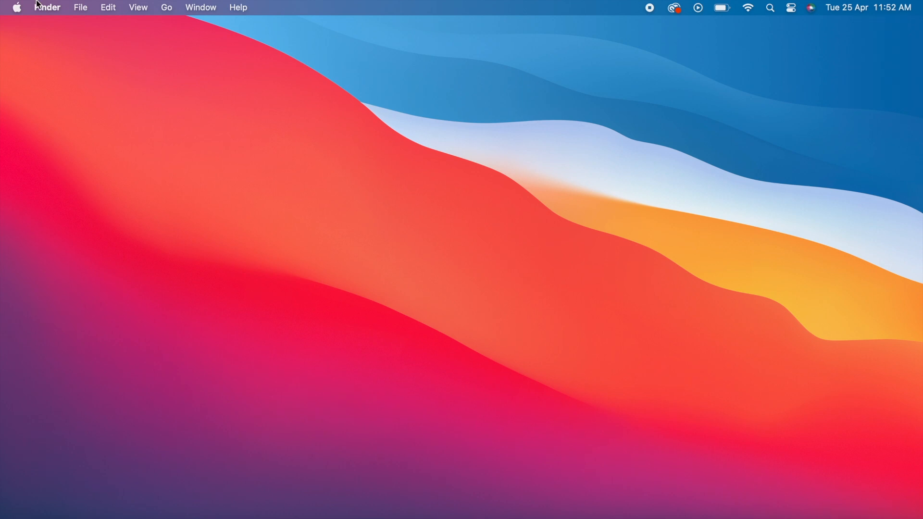
mouse_move(169, 12)
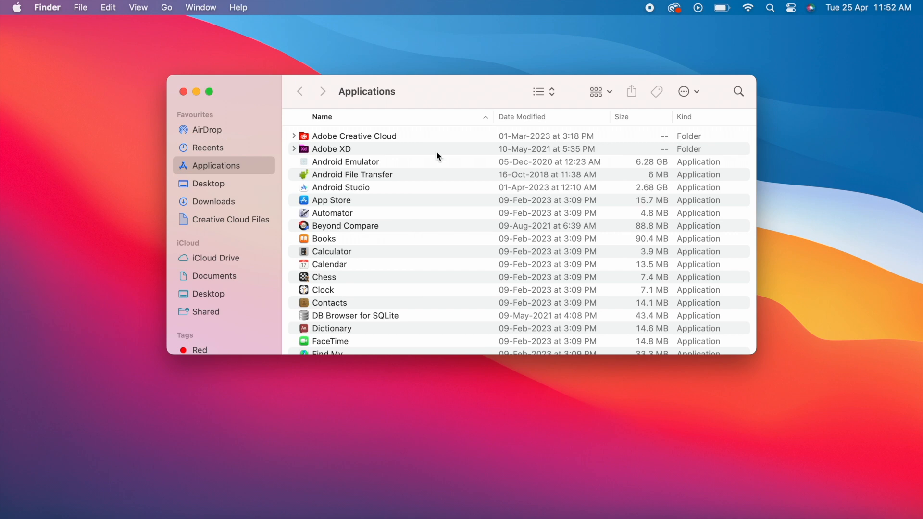
Launch Android Studio from the Applications folder.
left_click(339, 187)
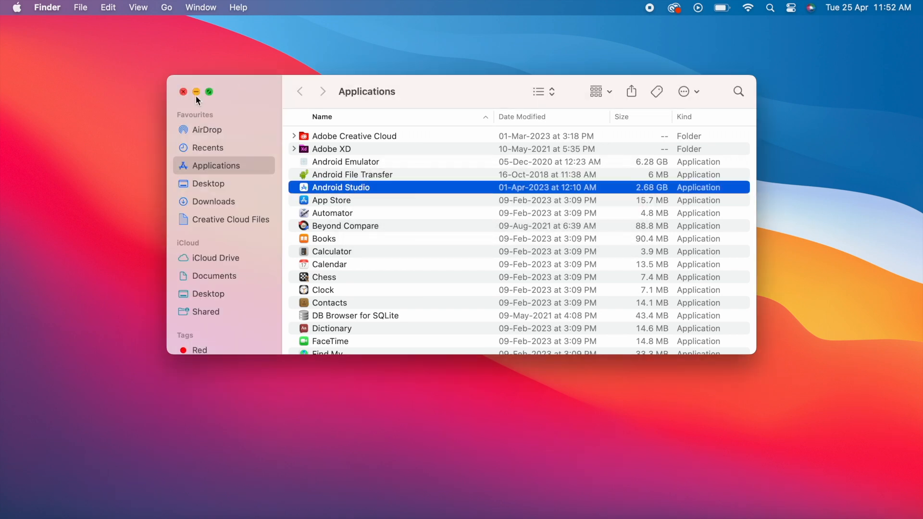
double_click(340, 188)
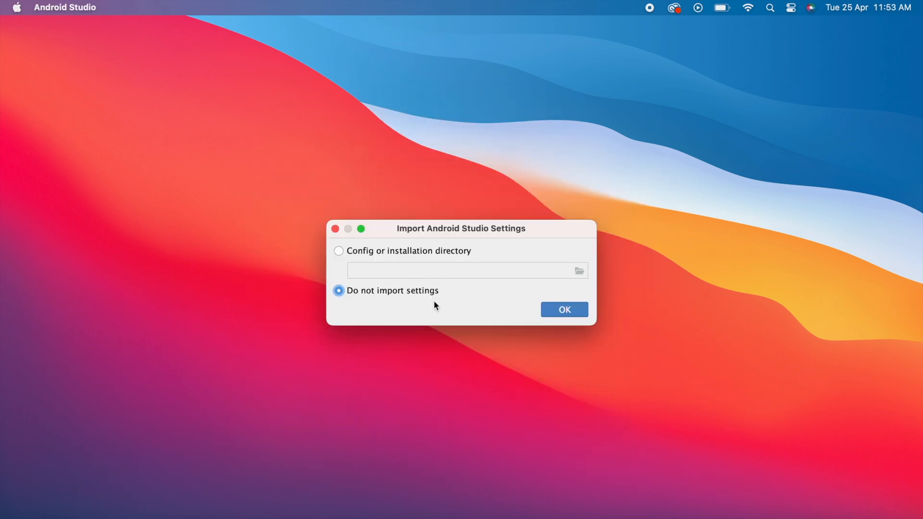
mouse_move(576, 270)
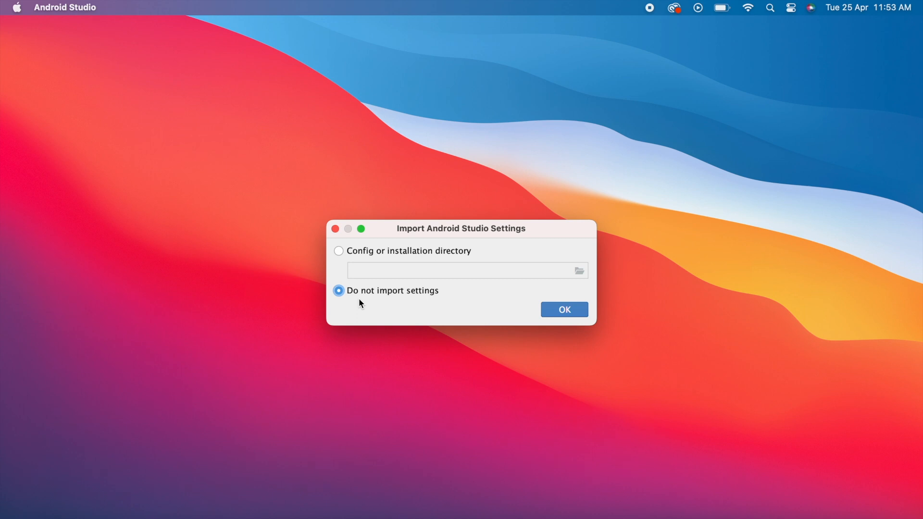
mouse_move(567, 315)
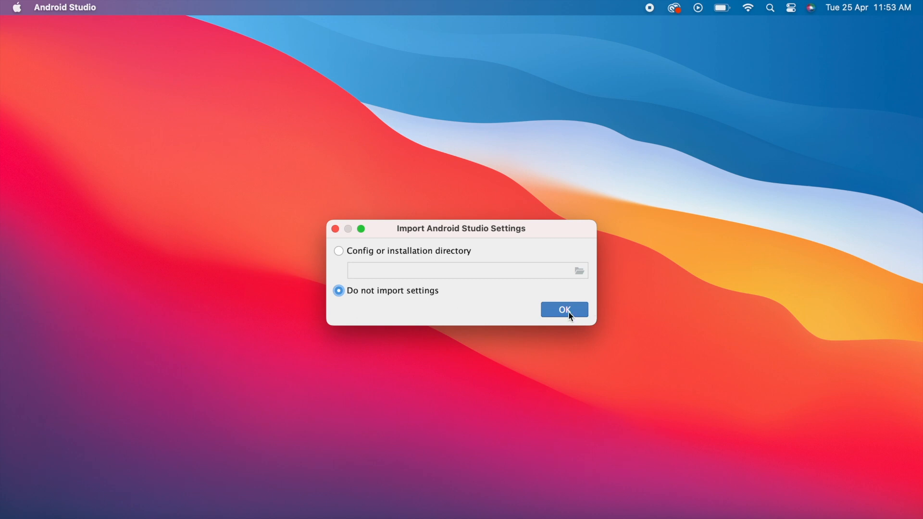
Start without importing settings and answer the usage-statistics request.
left_click(562, 309)
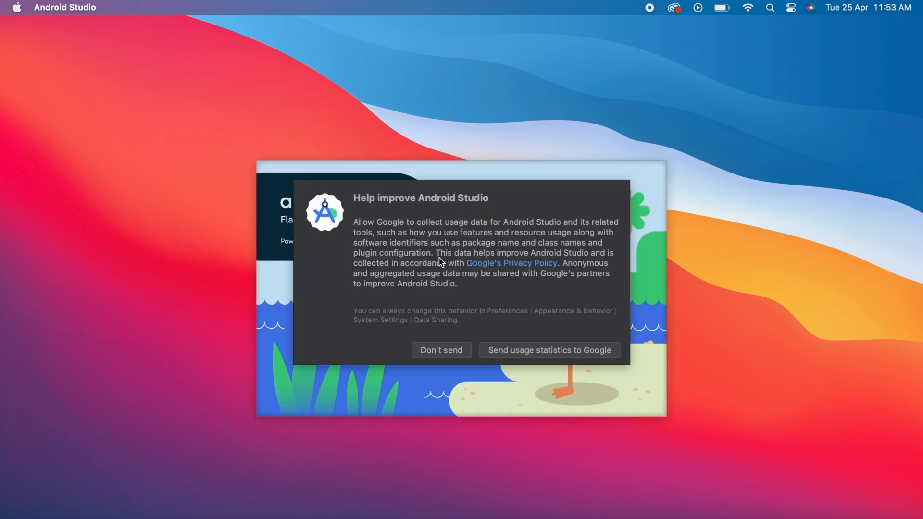
left_click(441, 349)
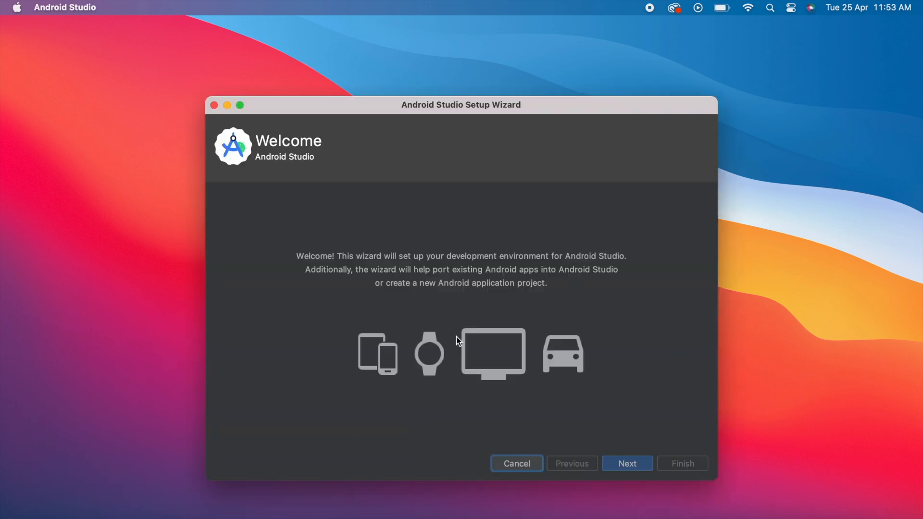
Choose a Standard install with the Light theme and proceed to the settings review.
left_click(625, 463)
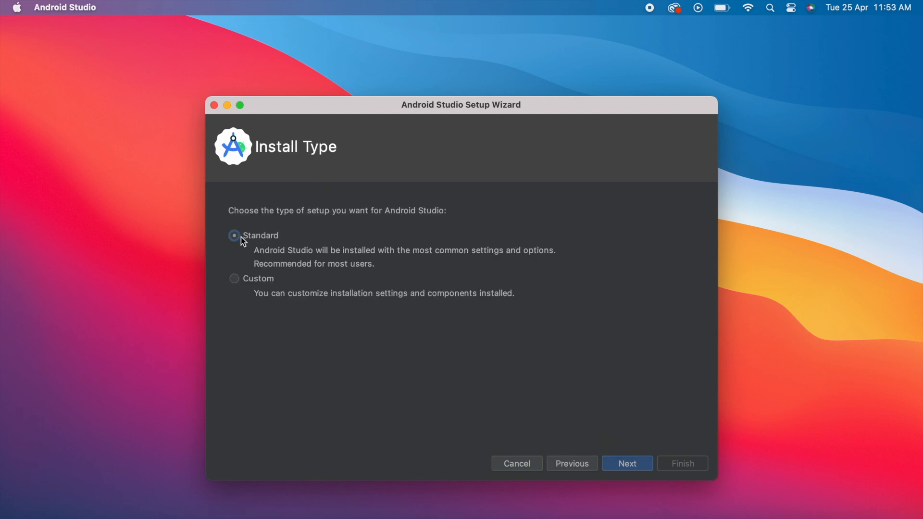
mouse_move(635, 440)
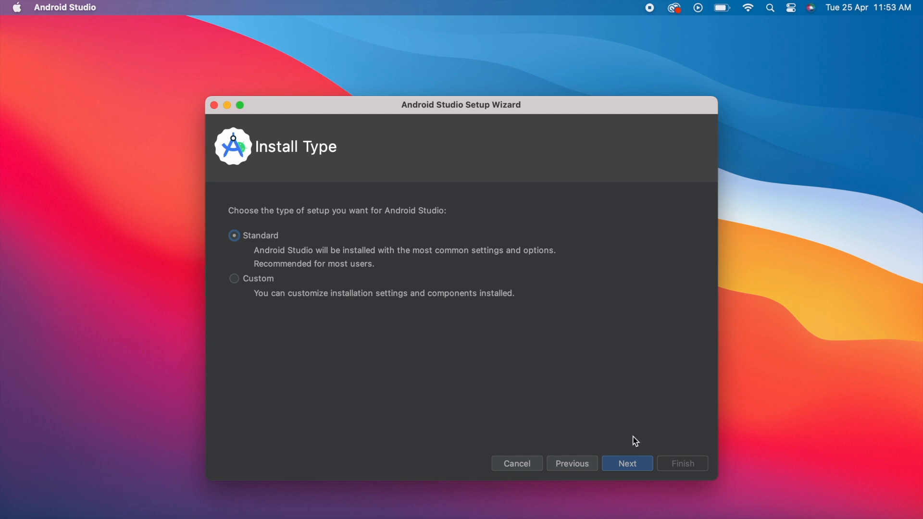
left_click(625, 463)
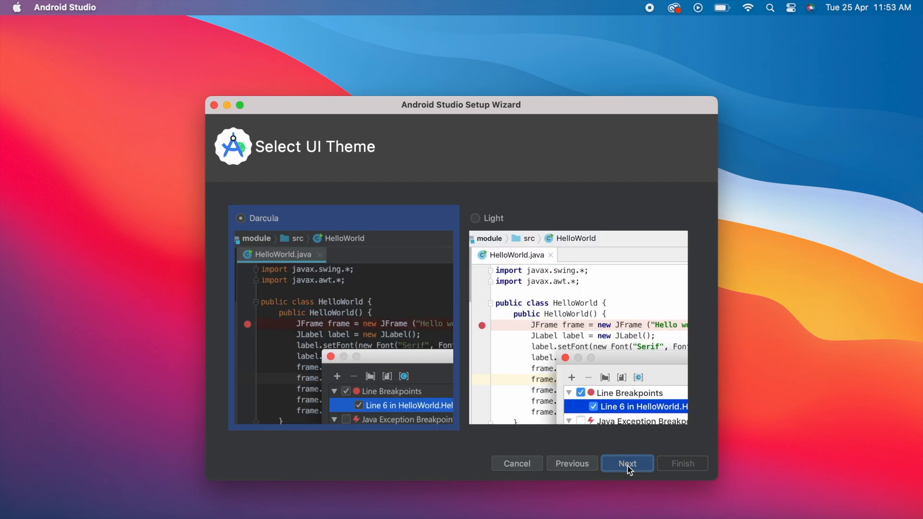
left_click(475, 218)
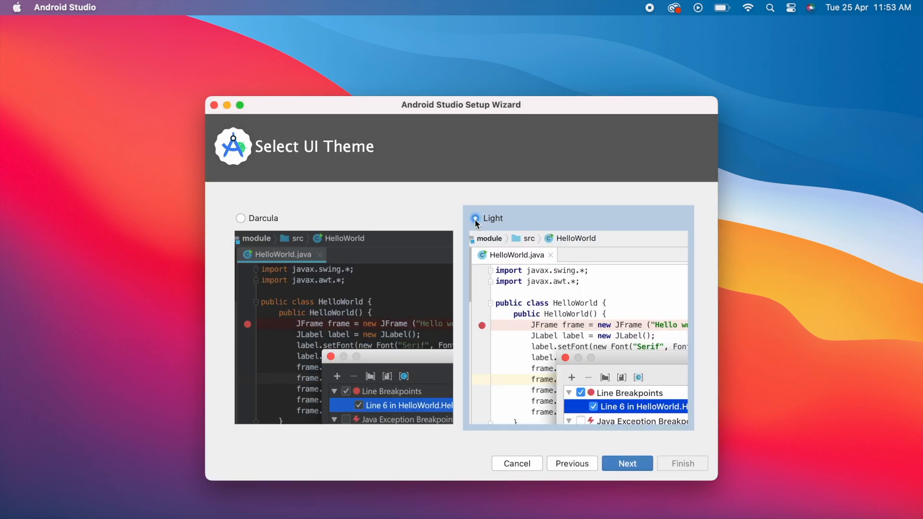
left_click(241, 218)
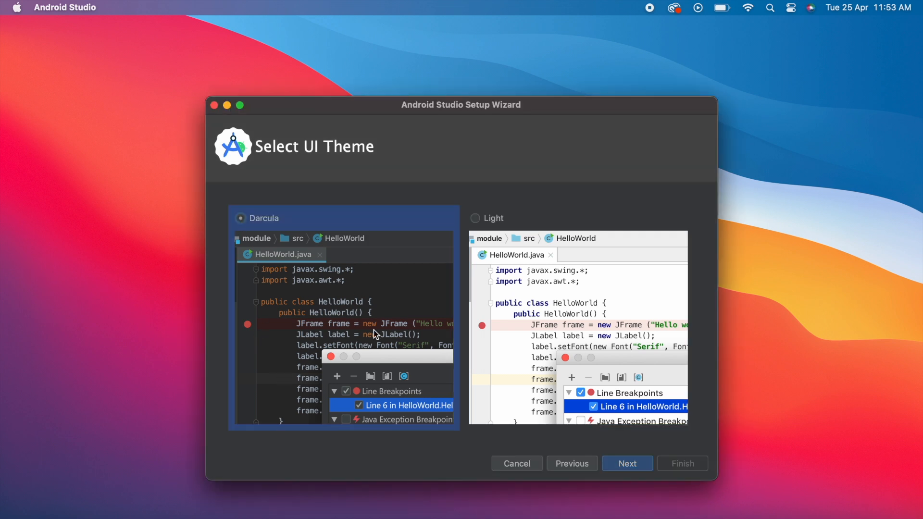
left_click(475, 218)
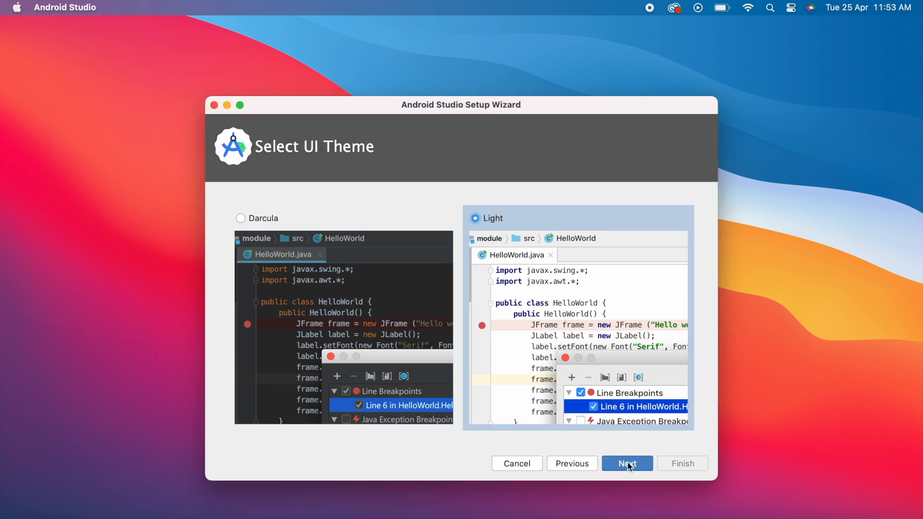
left_click(626, 464)
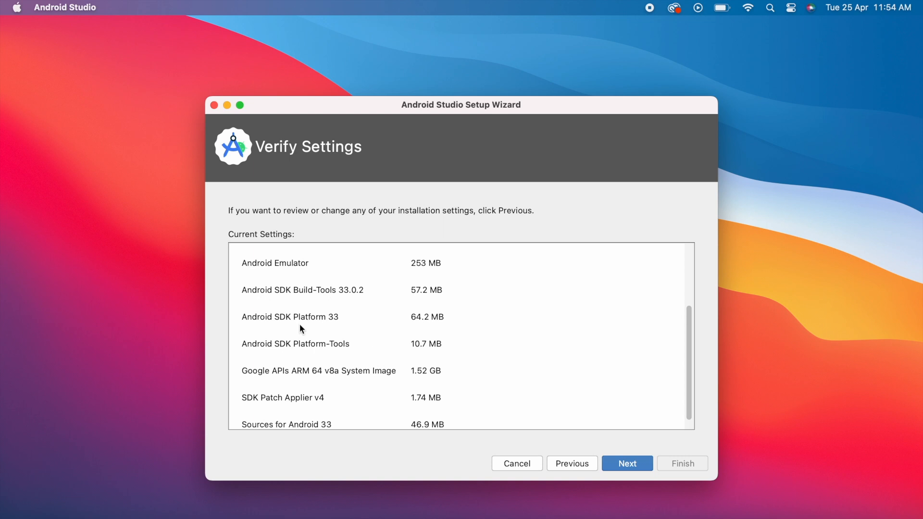
mouse_move(355, 298)
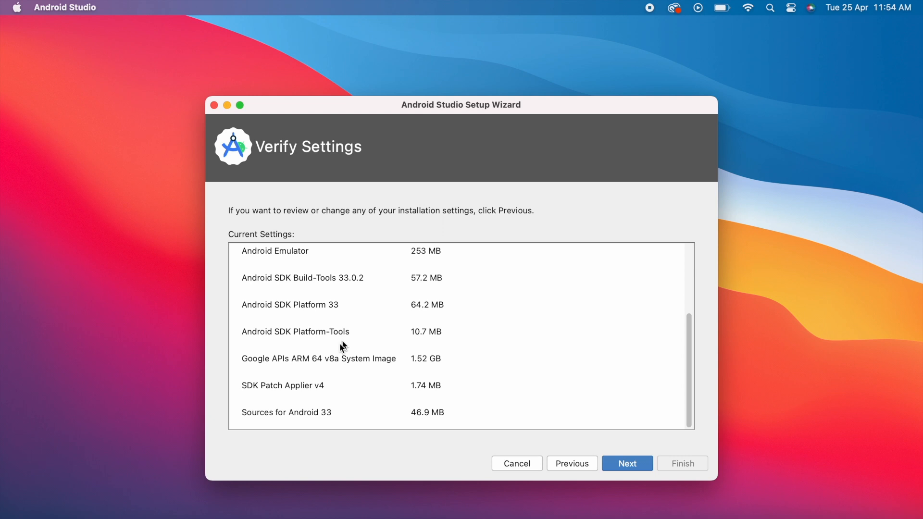
mouse_move(634, 477)
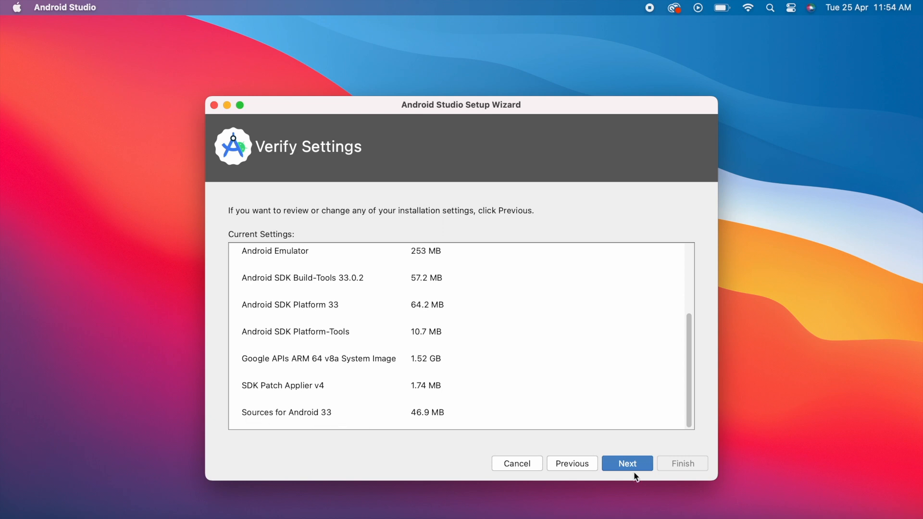
Accept the android-sdk-arm-dbt-license terms and finish setup to download the SDK components.
left_click(626, 463)
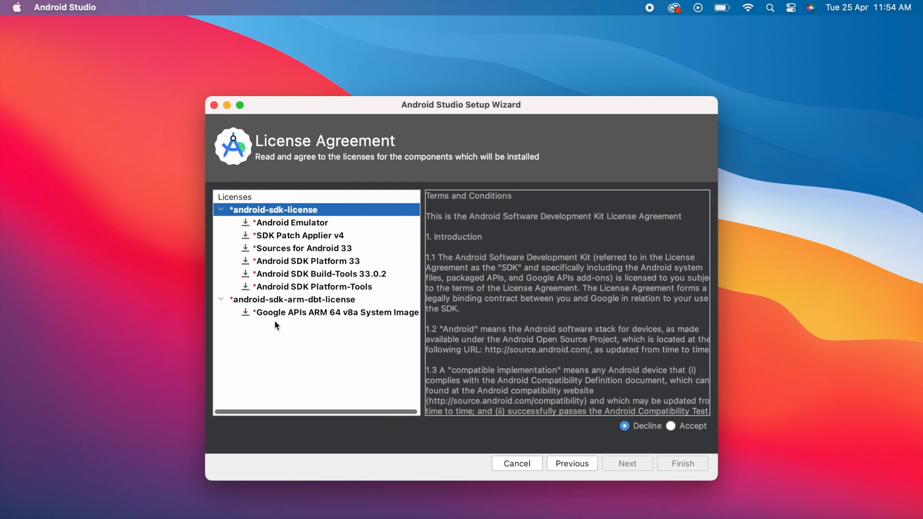
left_click(293, 300)
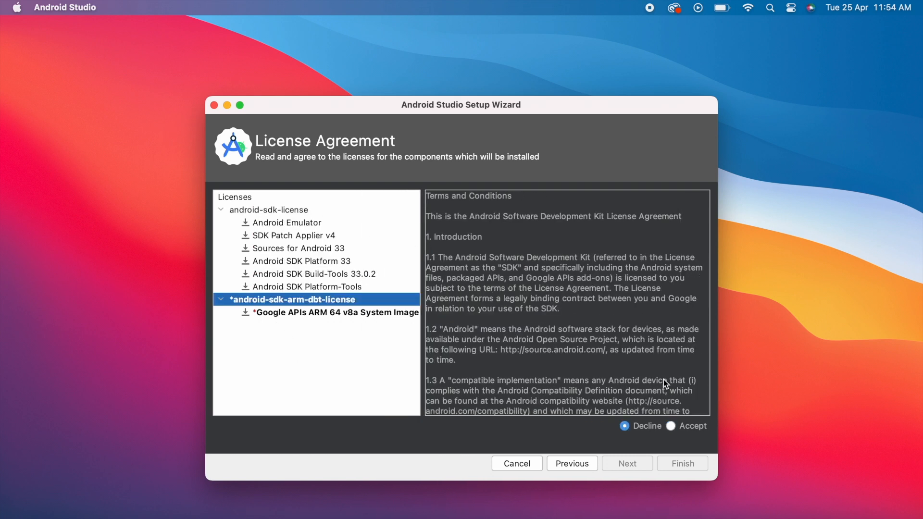
left_click(670, 426)
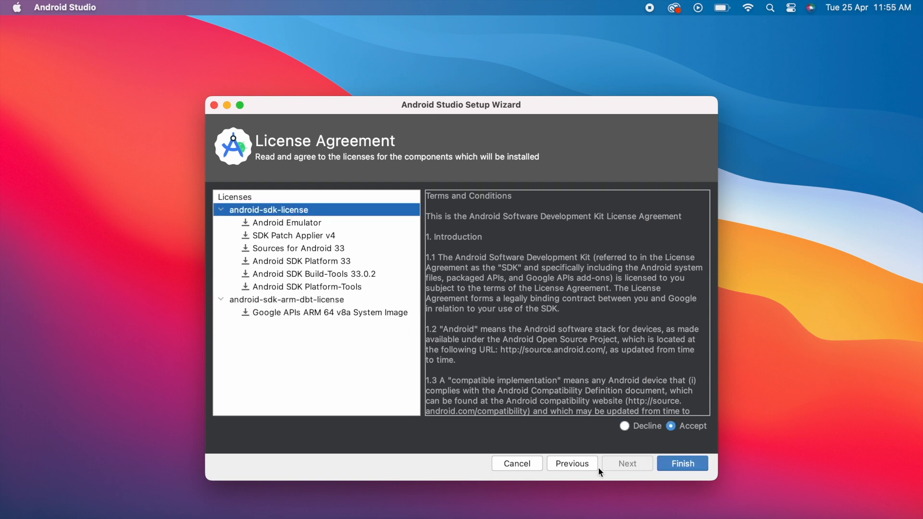
left_click(682, 463)
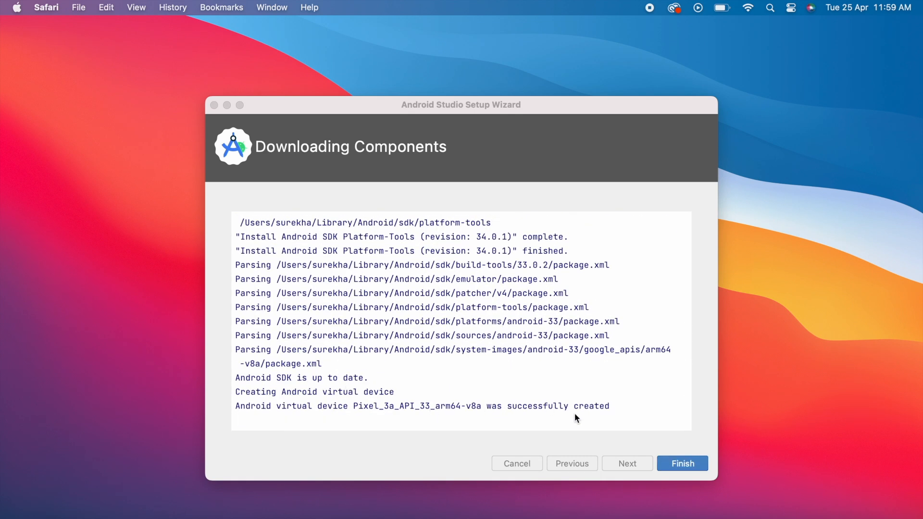
Close the finished setup wizard and start a New Project from the Welcome screen.
left_click(682, 464)
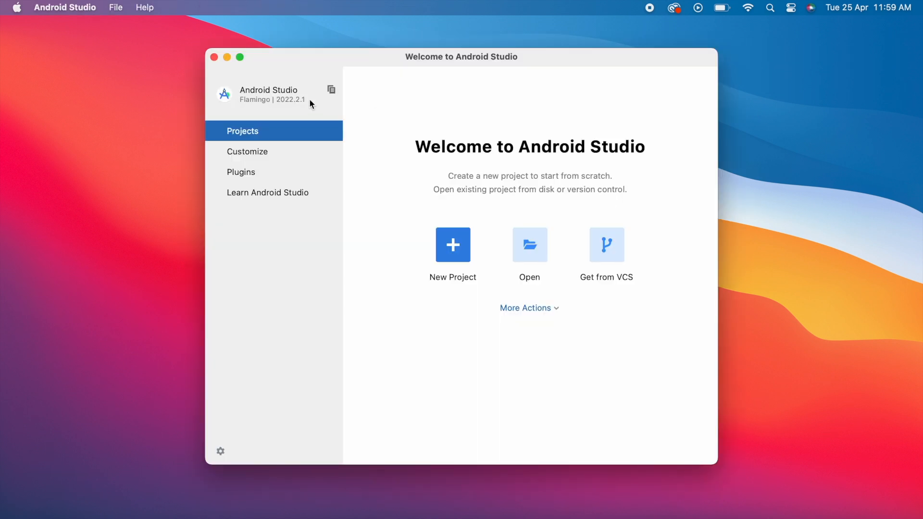
mouse_move(435, 367)
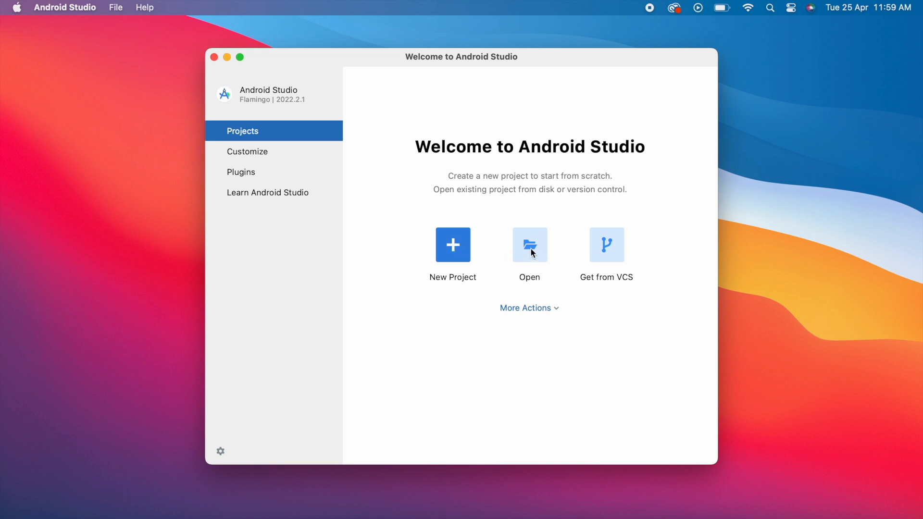
mouse_move(502, 260)
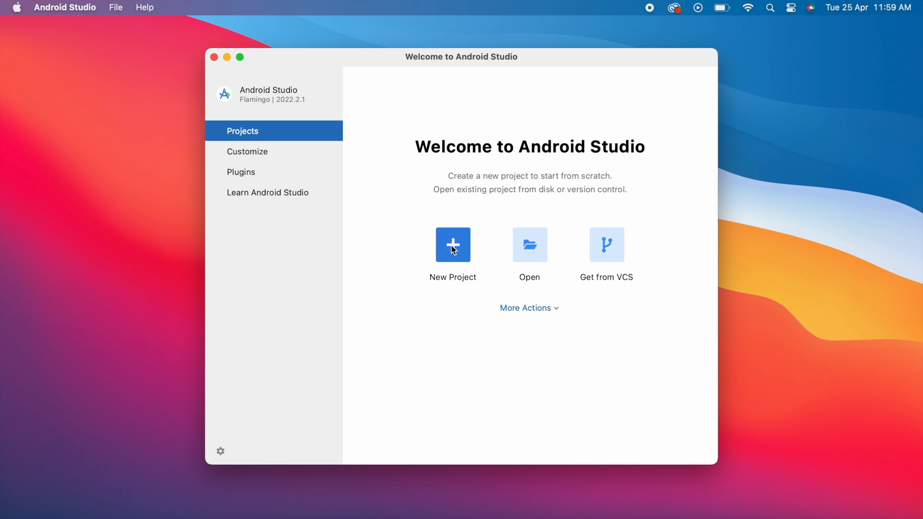
left_click(453, 244)
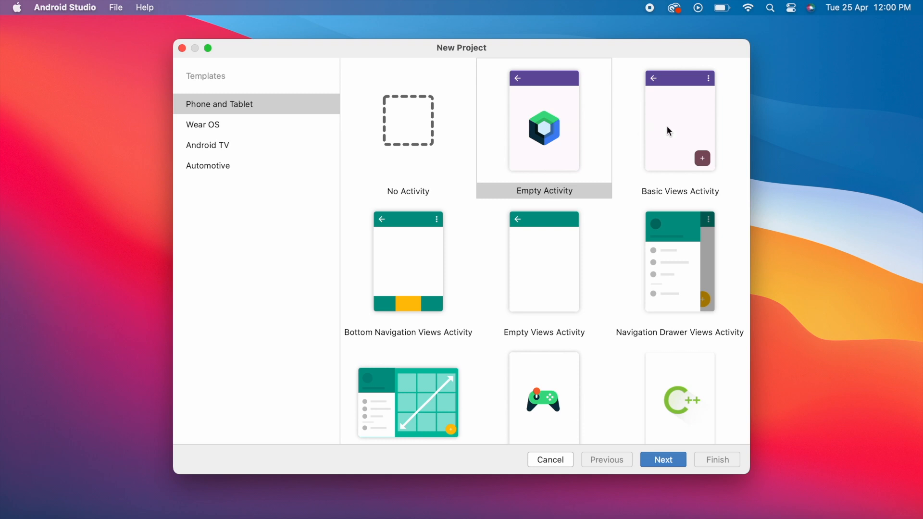
Select the Navigation Drawer Views Activity phone template and continue to its configuration form.
scroll("down", 3)
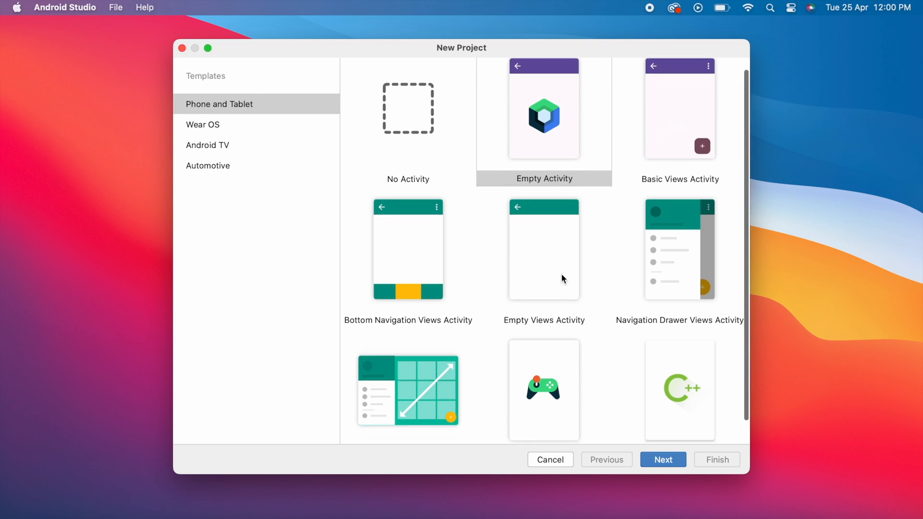
scroll("down", 3)
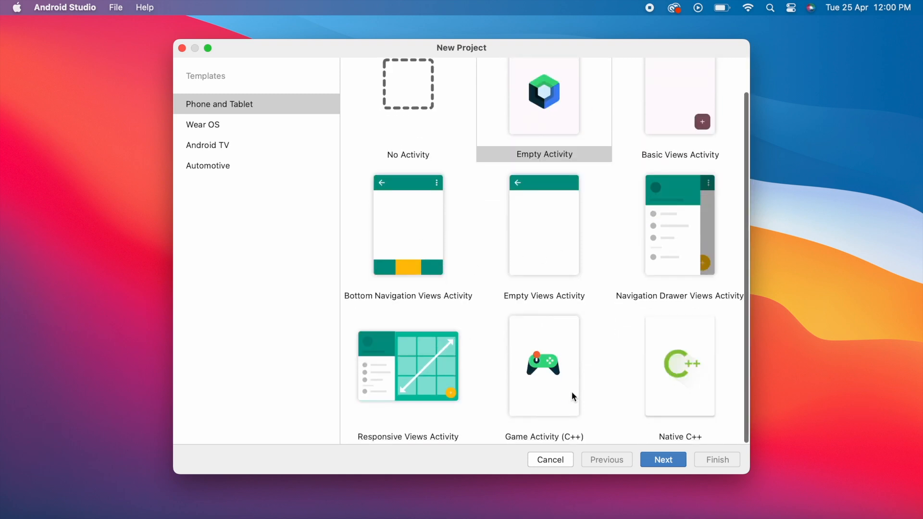
mouse_move(647, 210)
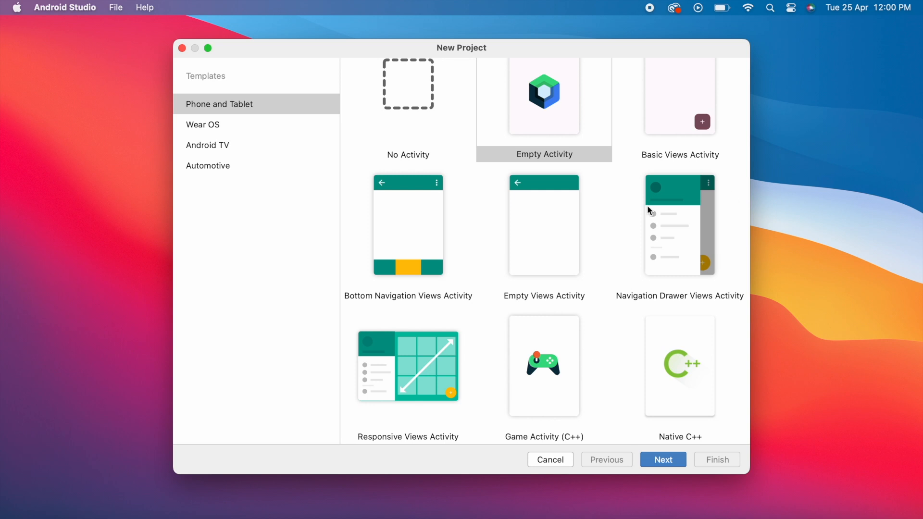
left_click(680, 225)
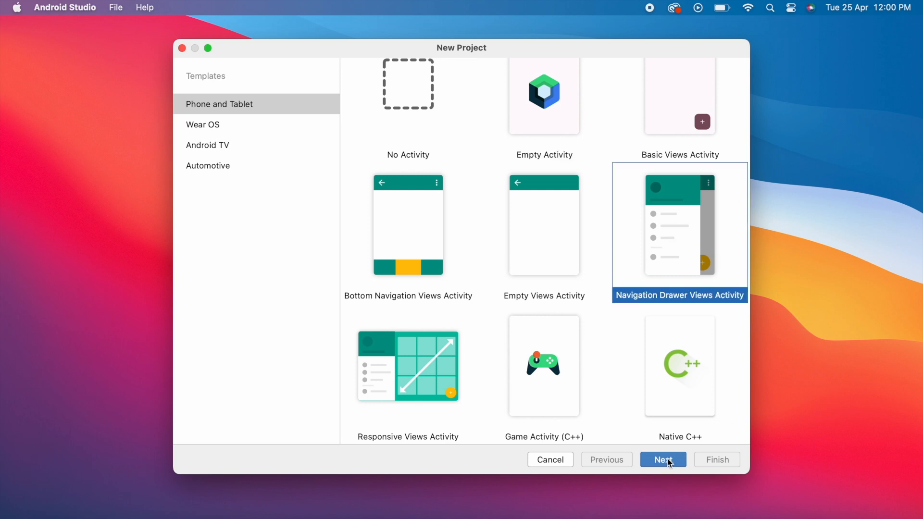
left_click(662, 459)
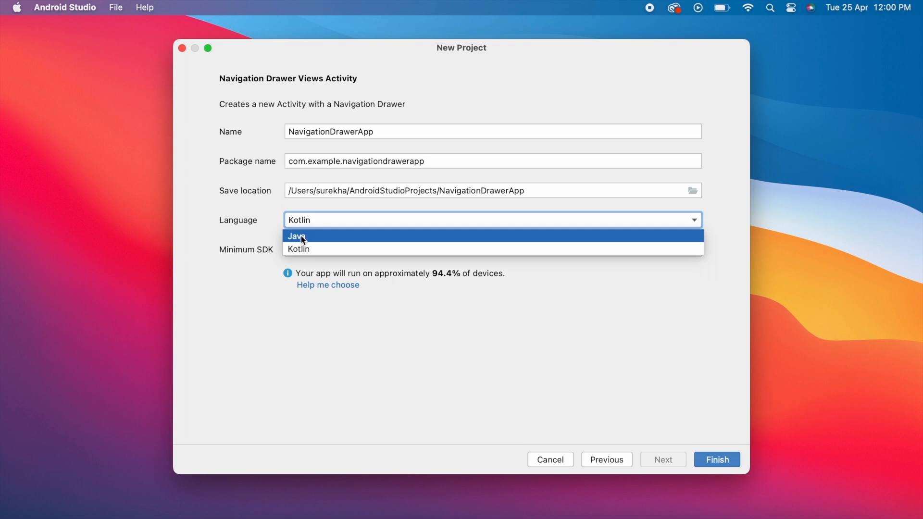
Keep Java as the language and cancel out of browsing for a different save location.
left_click(297, 236)
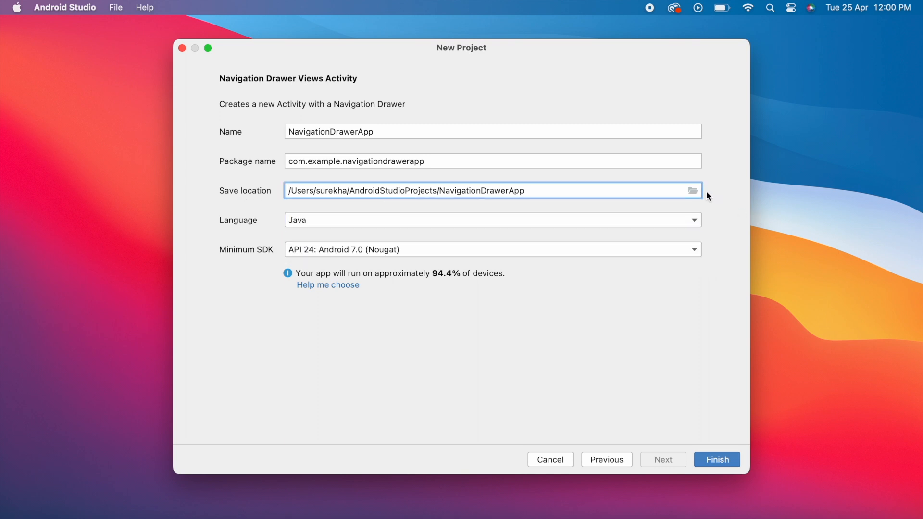
left_click(692, 191)
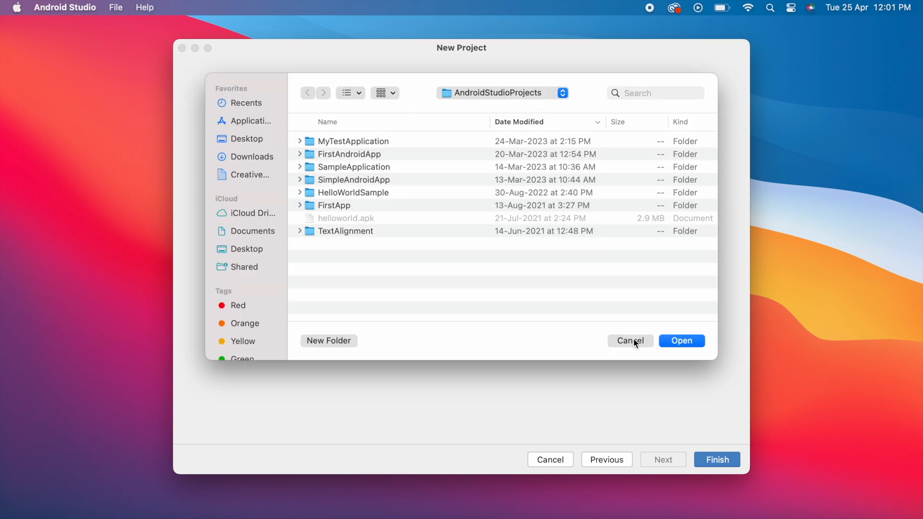
left_click(629, 341)
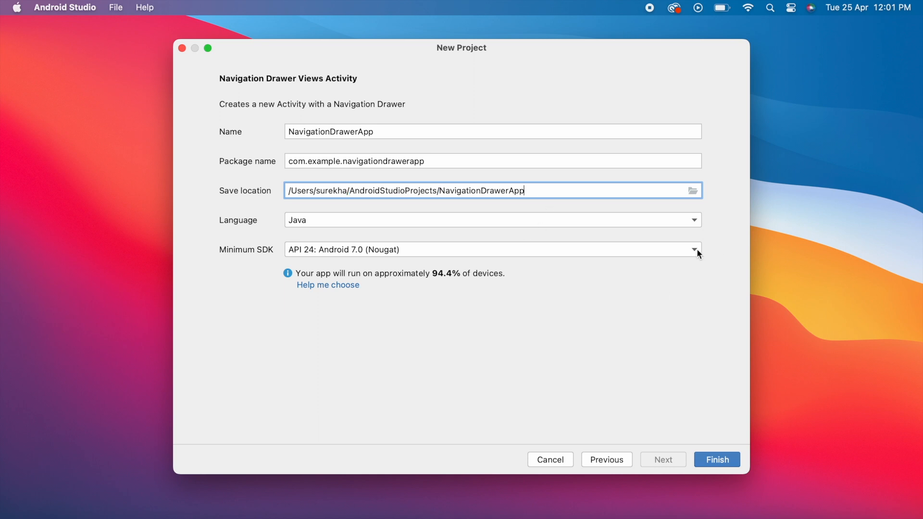
Choose API 21: Android 5.0 (Lollipop) as minimum SDK and finish creating the project.
left_click(694, 249)
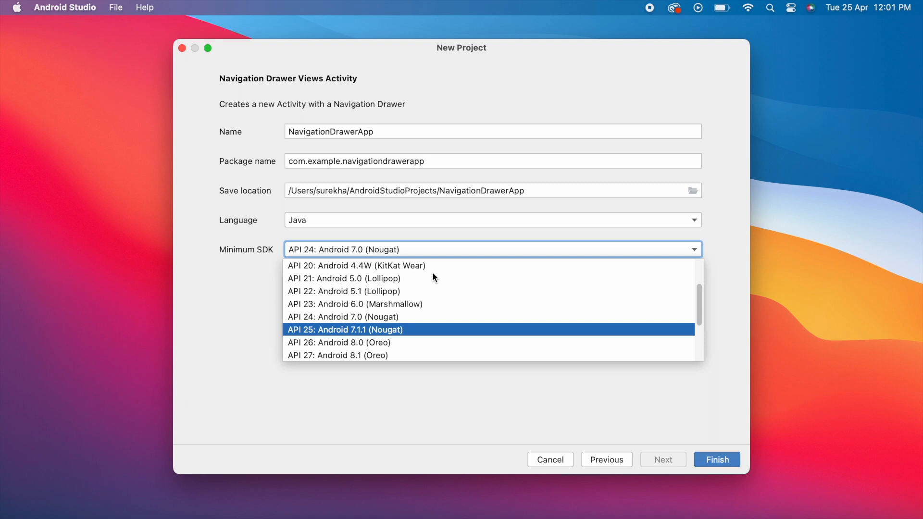
mouse_move(377, 279)
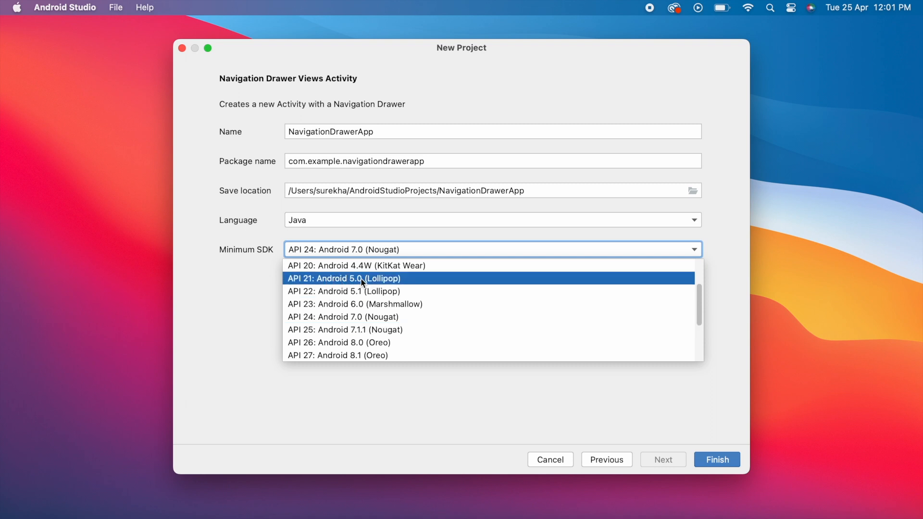
left_click(344, 278)
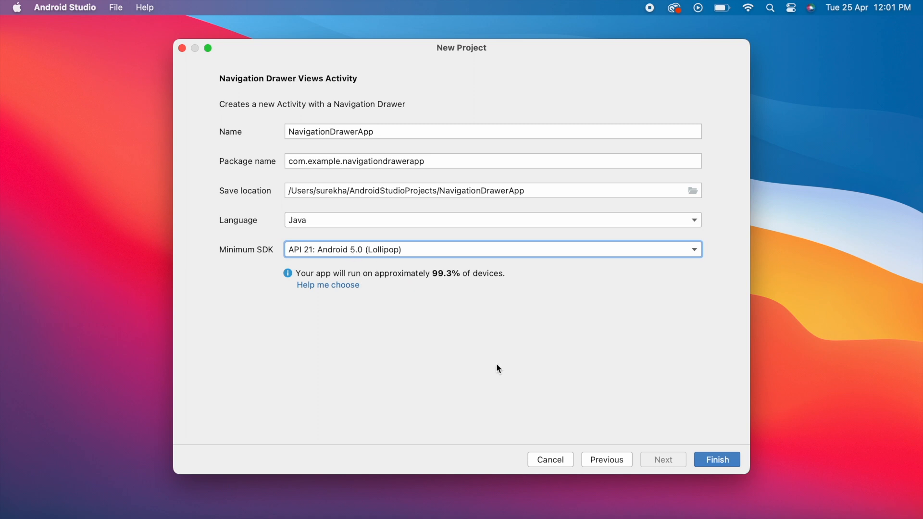
mouse_move(457, 273)
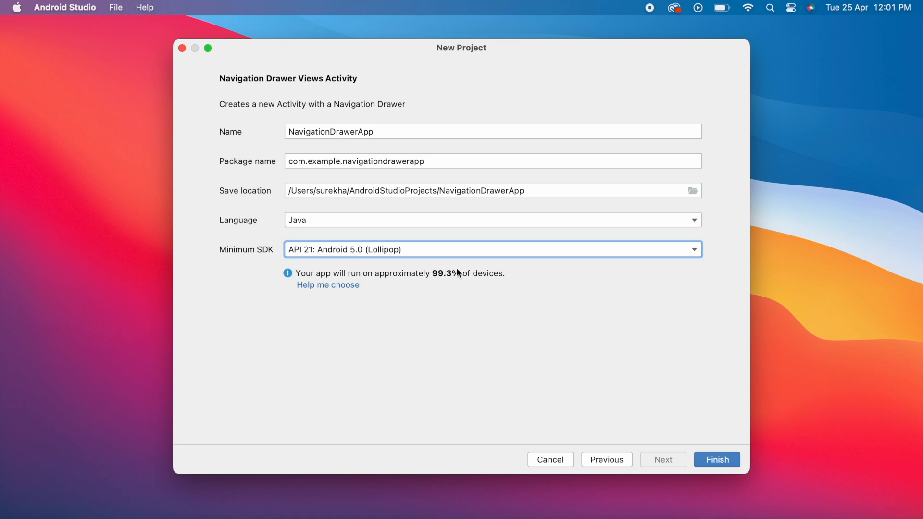
mouse_move(700, 445)
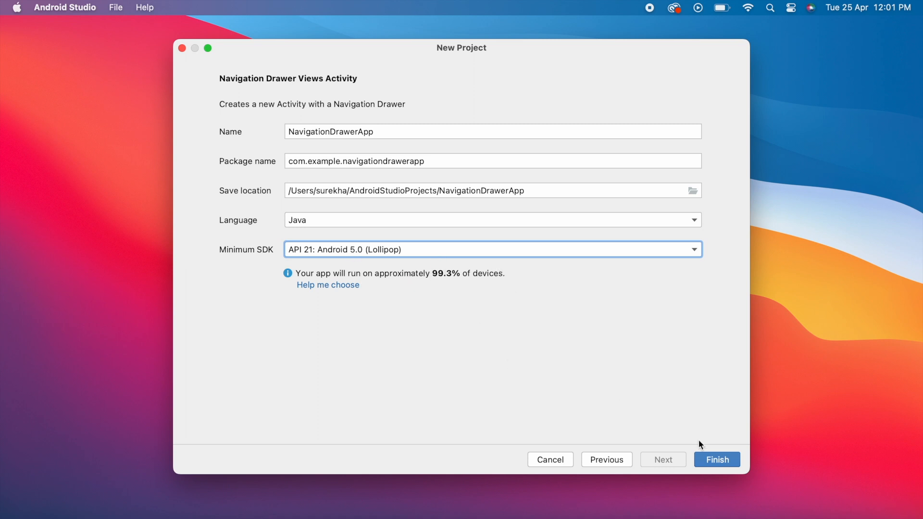
left_click(715, 459)
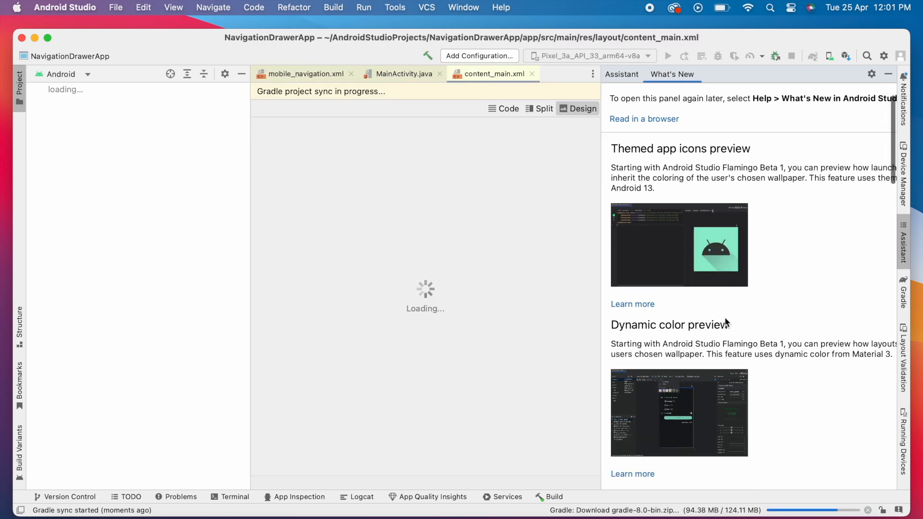
Dismiss the What's New panel while NavigationDrawerApp syncs with Gradle.
left_click(888, 74)
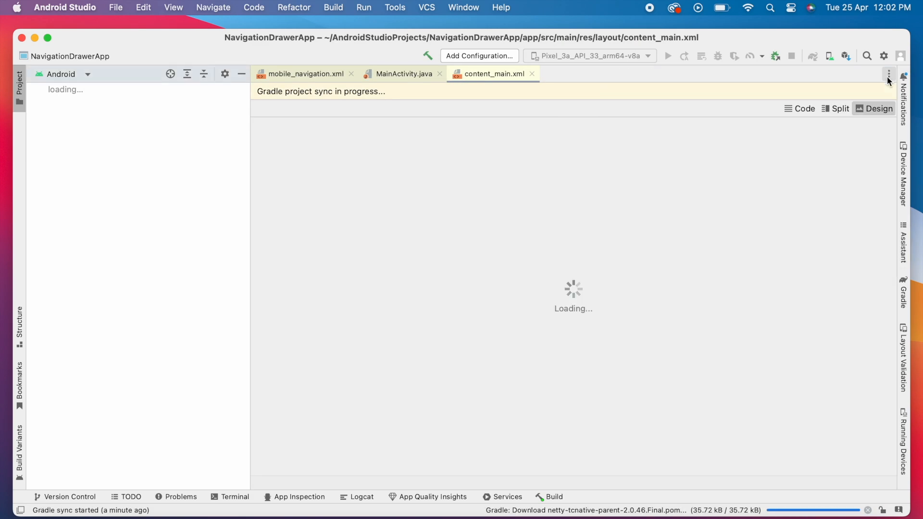
mouse_move(726, 365)
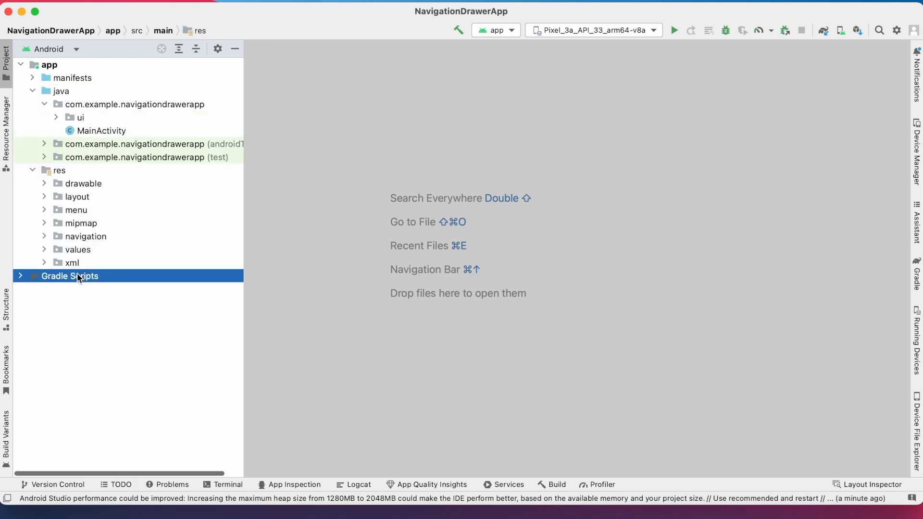
Expand Gradle Scripts, make the whole project and watch the Build output finish.
left_click(20, 276)
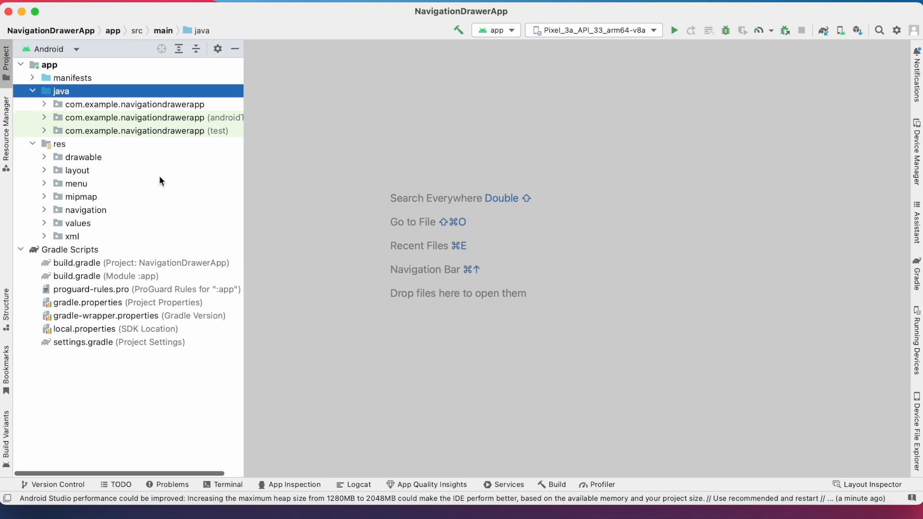
mouse_move(457, 30)
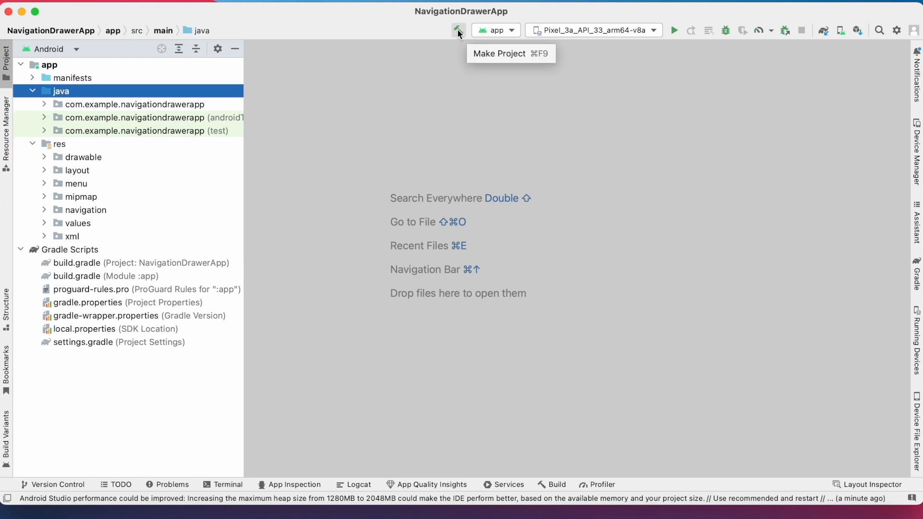
left_click(458, 30)
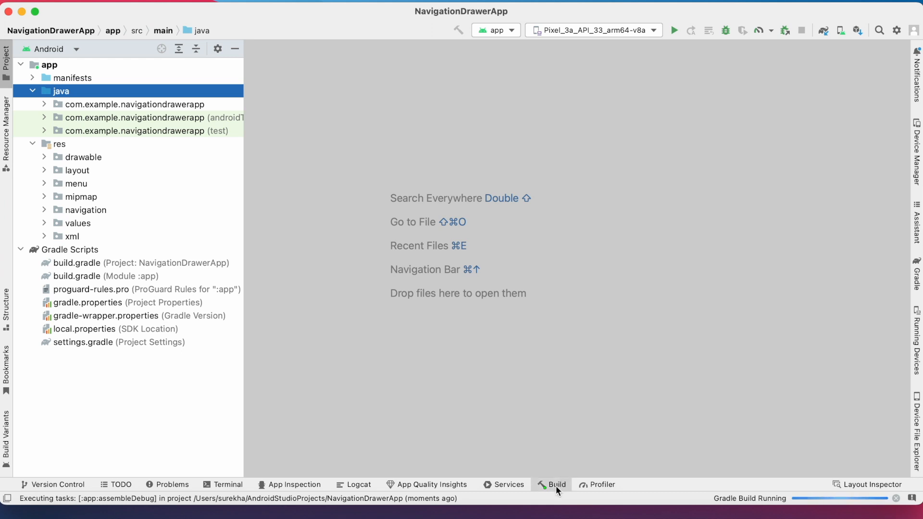
left_click(555, 484)
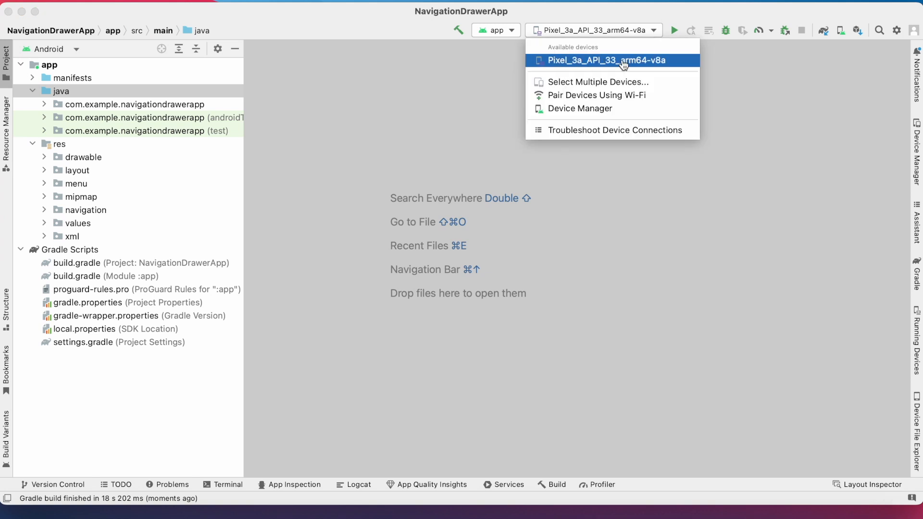
Run NavigationDrawerApp on the Pixel_3a_API_33 emulator.
left_click(672, 30)
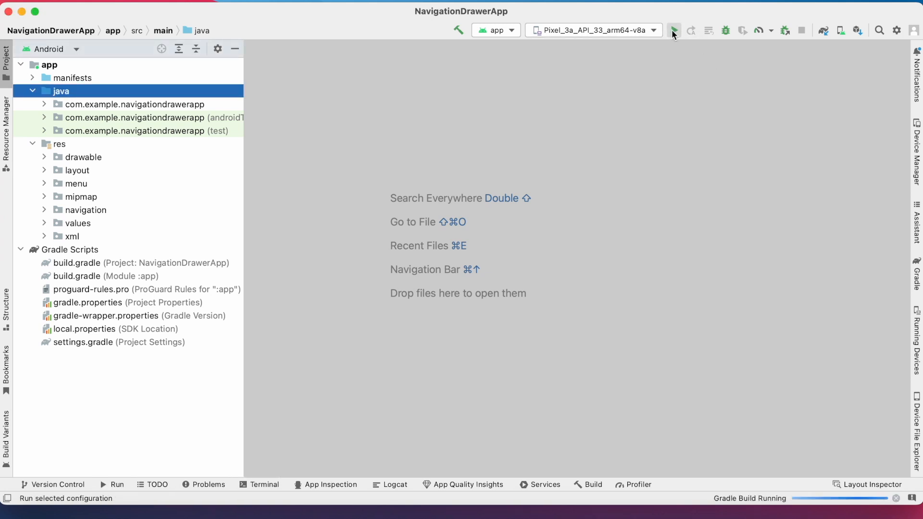
left_click(672, 30)
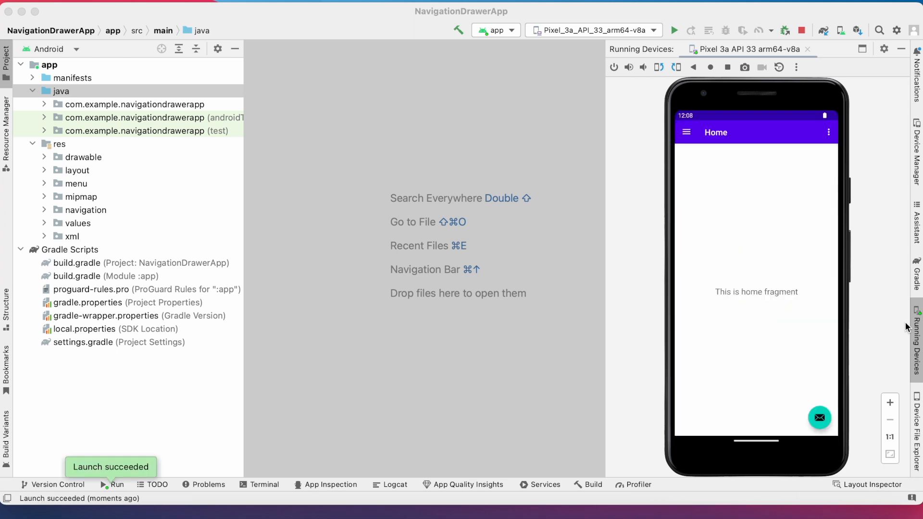
Navigate the app's drawer to Gallery and Slideshow, then close the emulator device view.
left_click(685, 132)
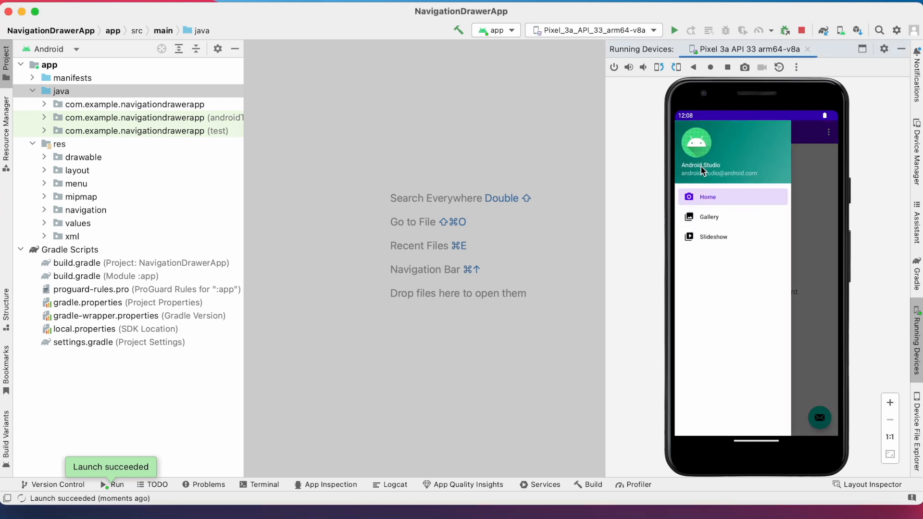
left_click(709, 216)
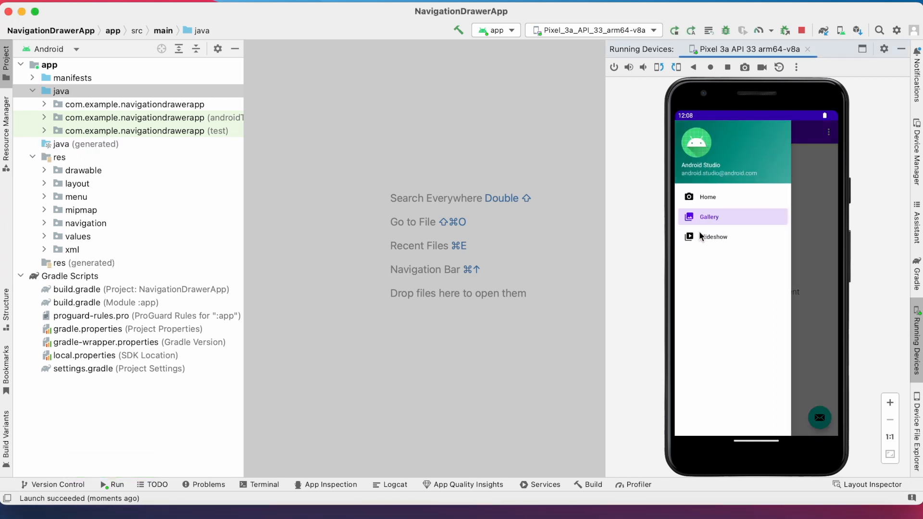
left_click(713, 236)
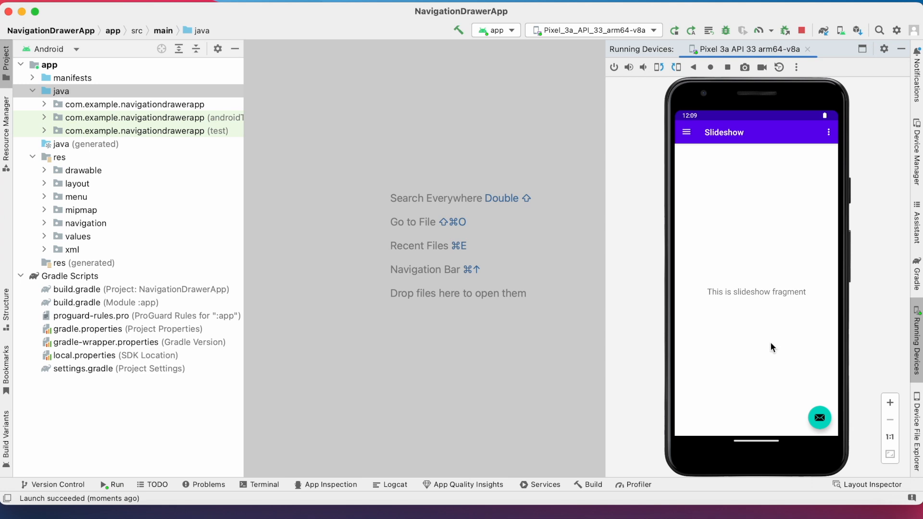
mouse_move(510, 362)
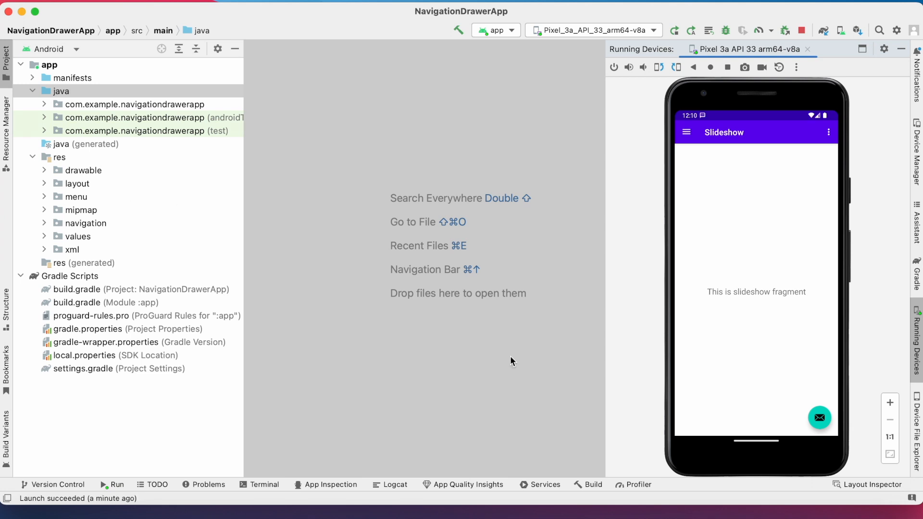
left_click(808, 49)
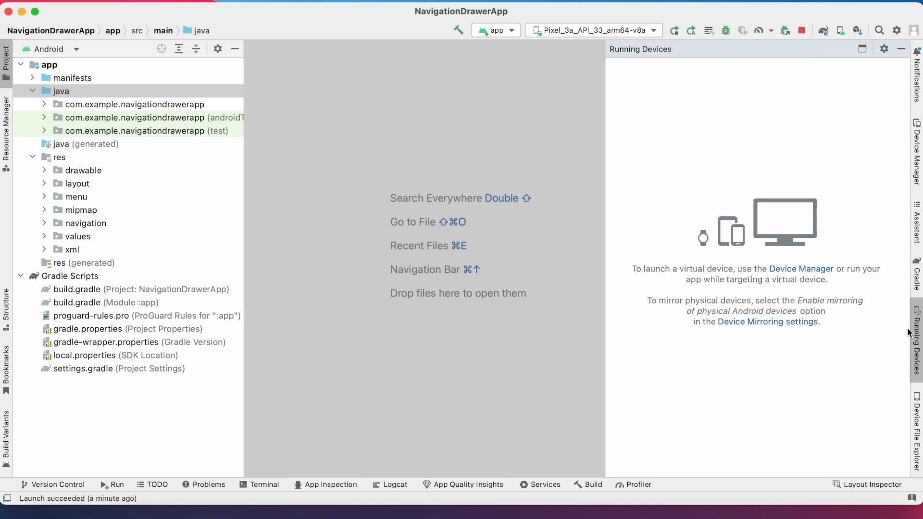
Hide the empty Running Devices panel, leaving only the project tree.
left_click(61, 90)
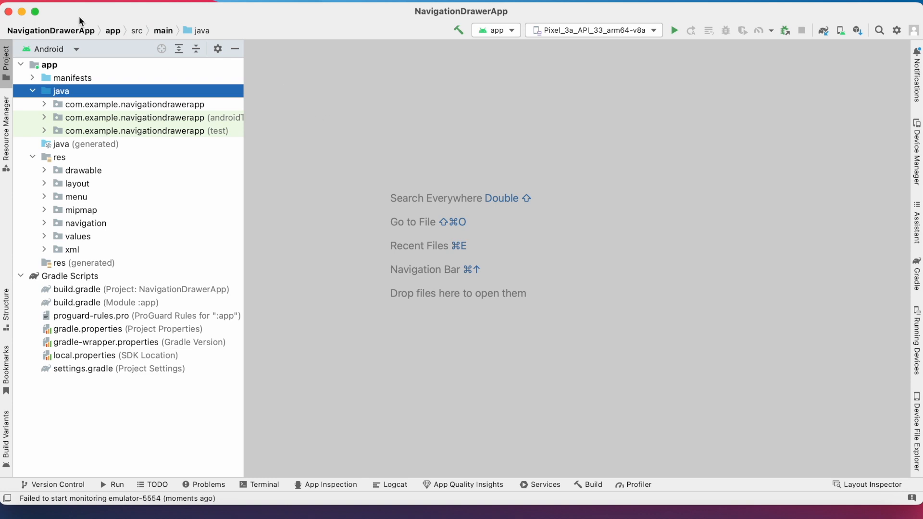
mouse_move(277, 164)
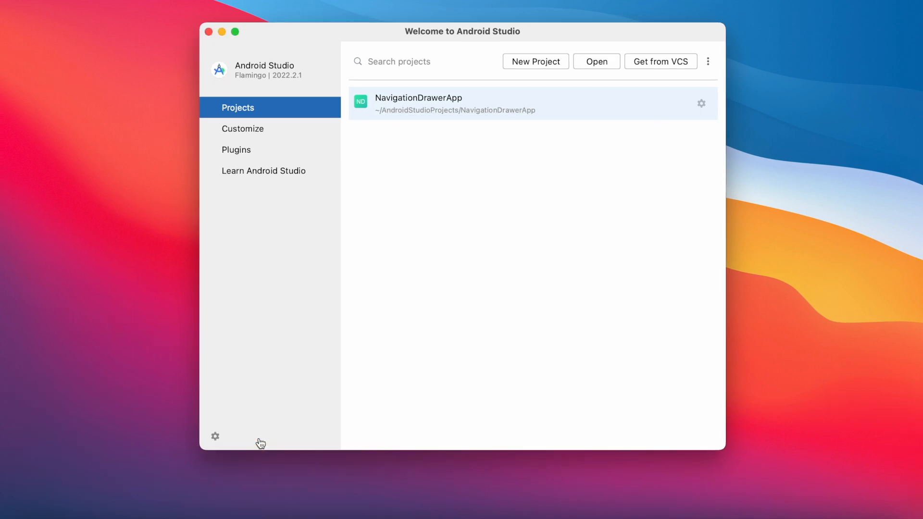
mouse_move(548, 319)
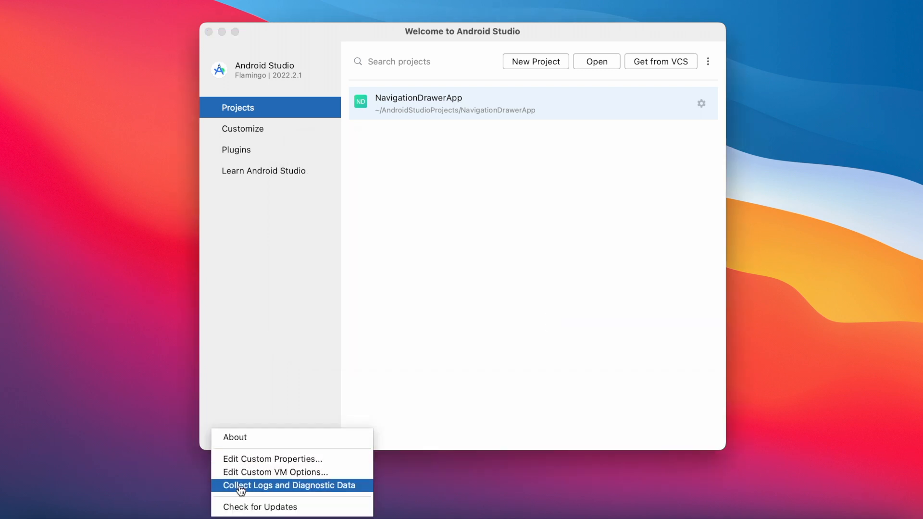
mouse_move(261, 507)
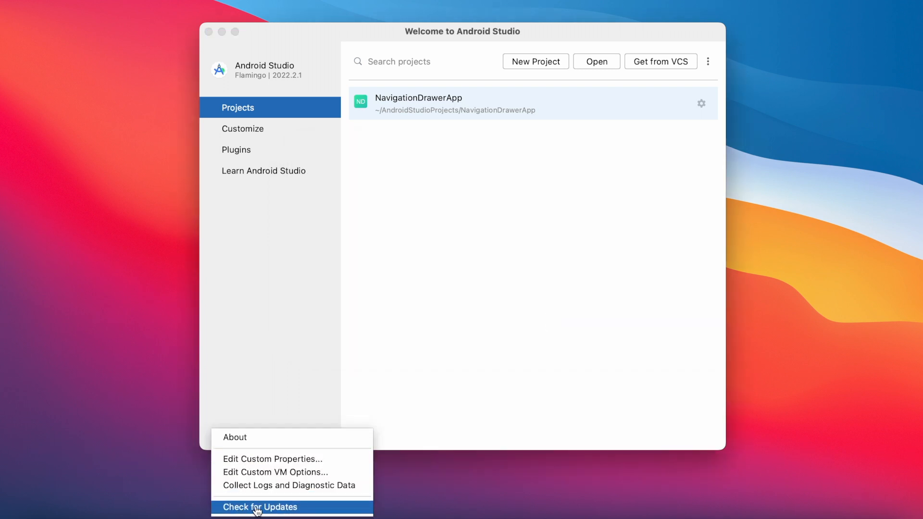
Run Check for Updates from the welcome screen, confirming the latest version is installed.
left_click(261, 506)
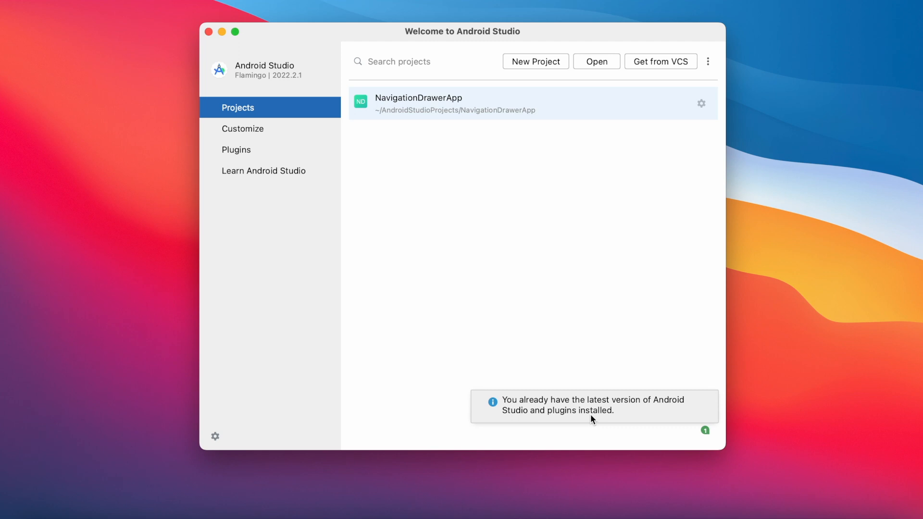
mouse_move(578, 394)
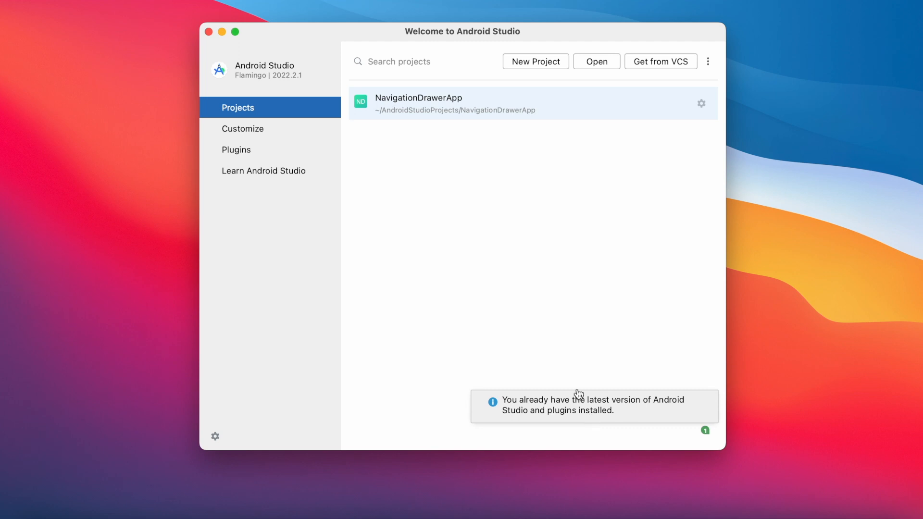